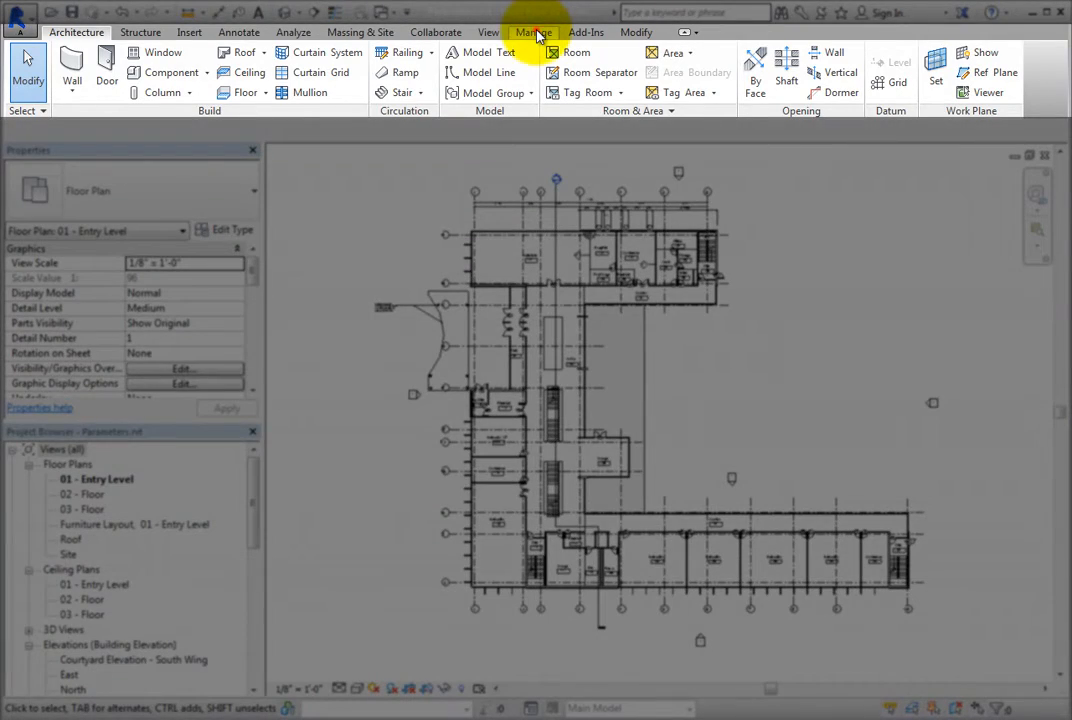
Open the Project Parameters list from the Manage tab.
left_click(532, 32)
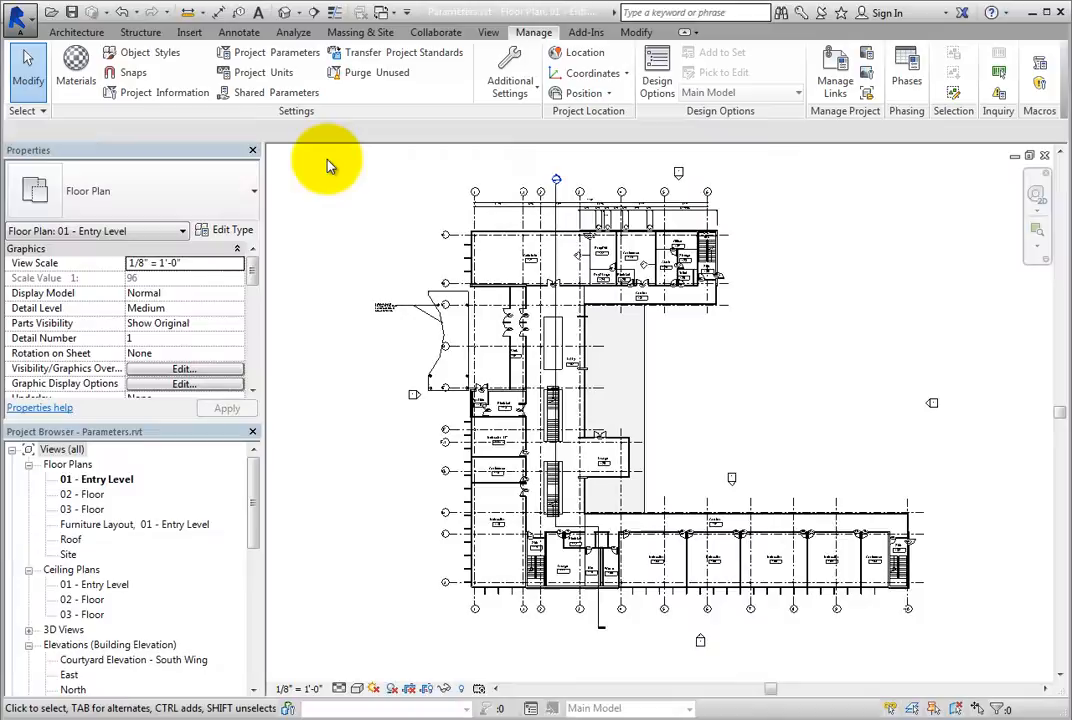
mouse_move(285, 58)
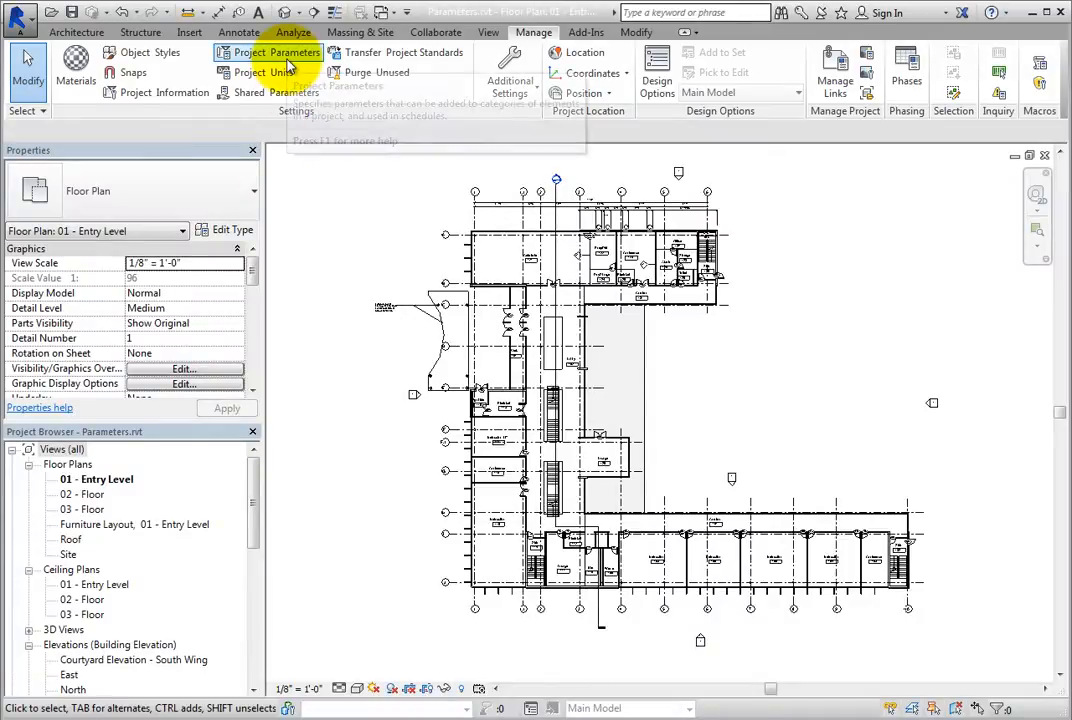
left_click(276, 52)
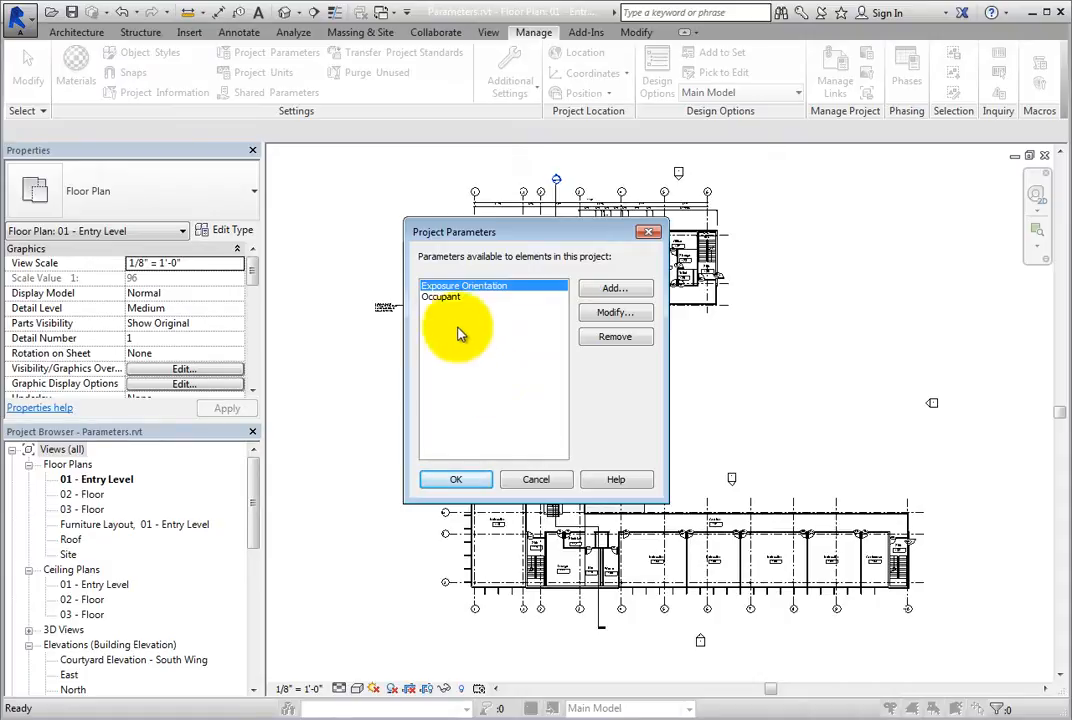
Review Occupant's properties, checking its name and keeping its Identity Data grouping.
left_click(441, 297)
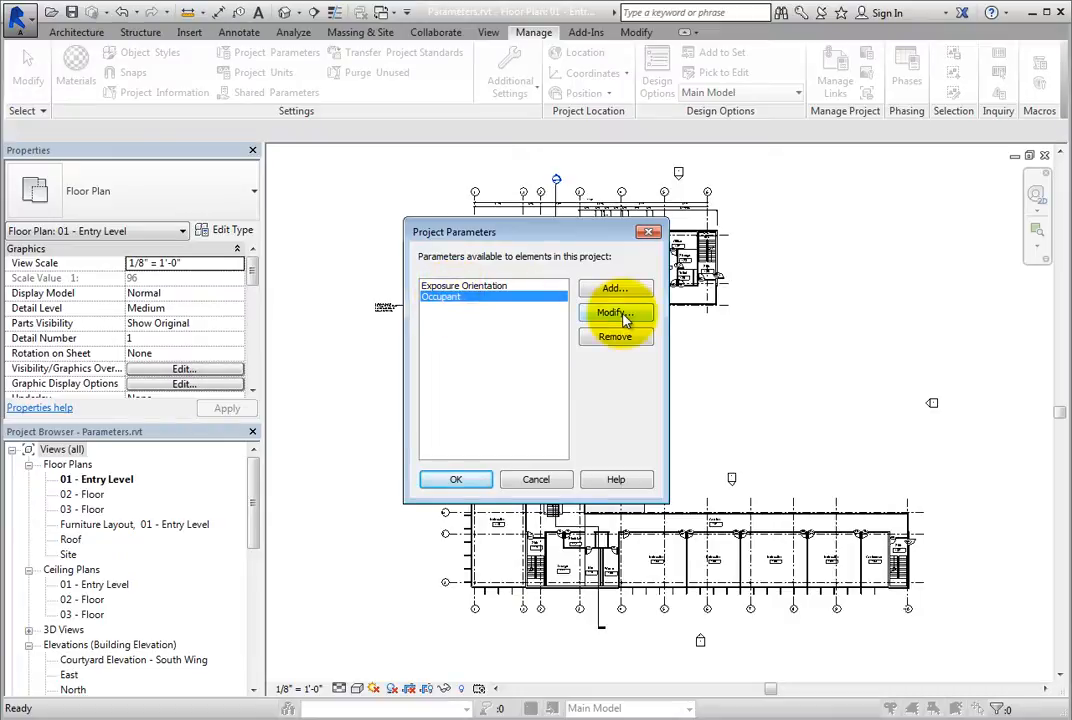
left_click(615, 313)
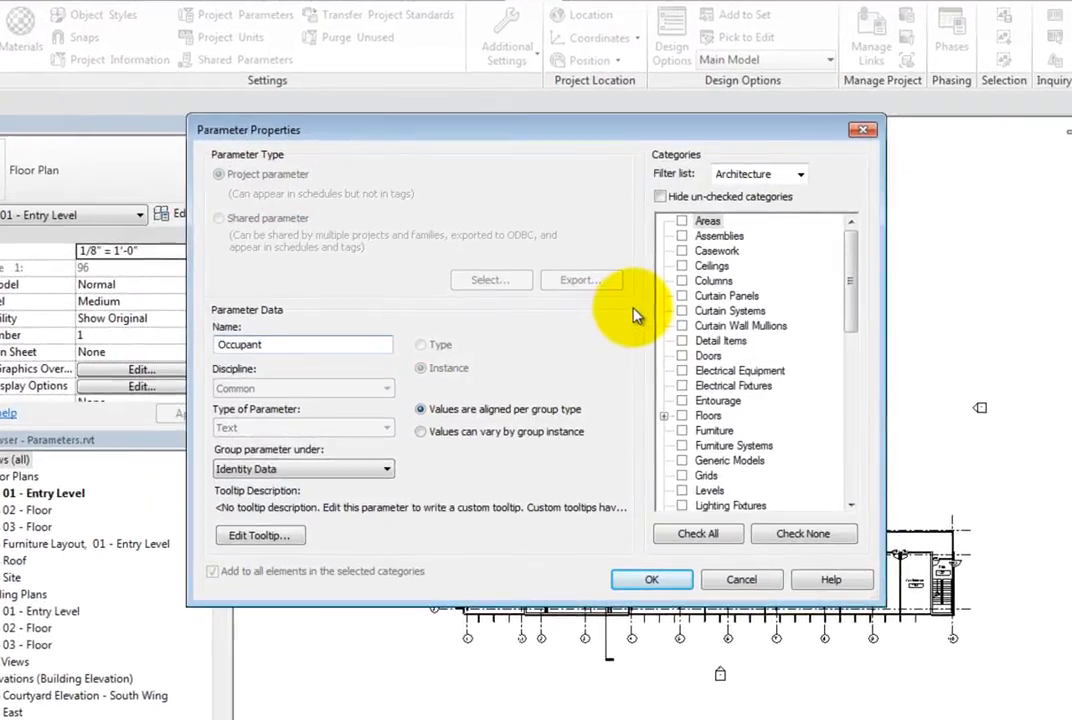
mouse_move(567, 352)
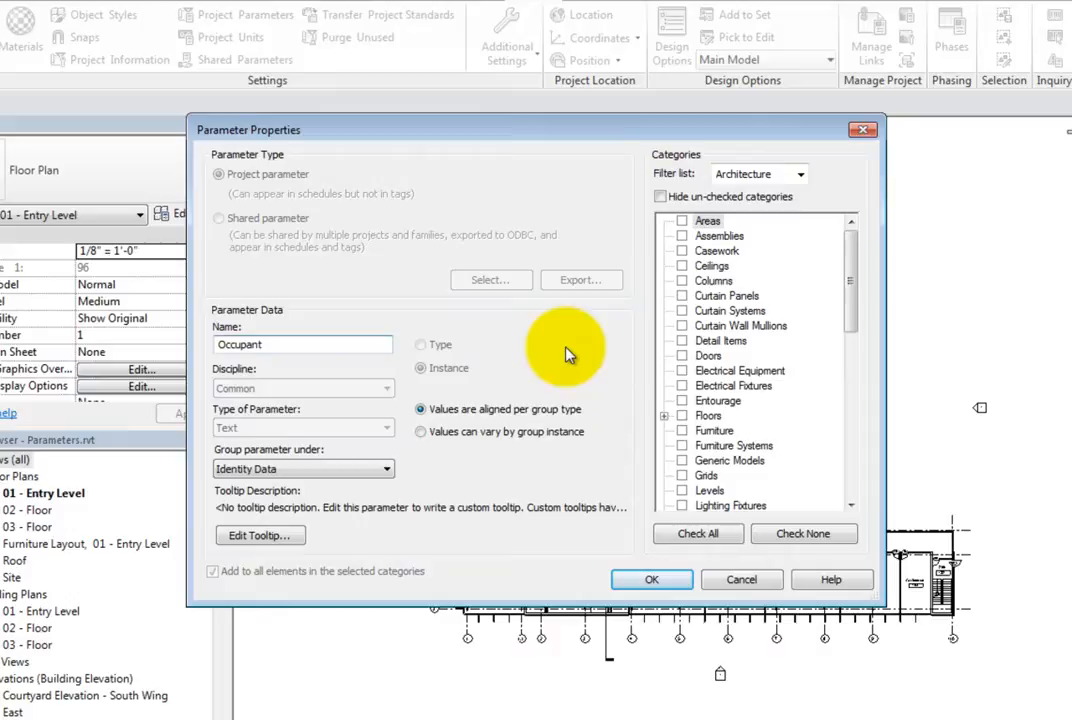
left_click(303, 344)
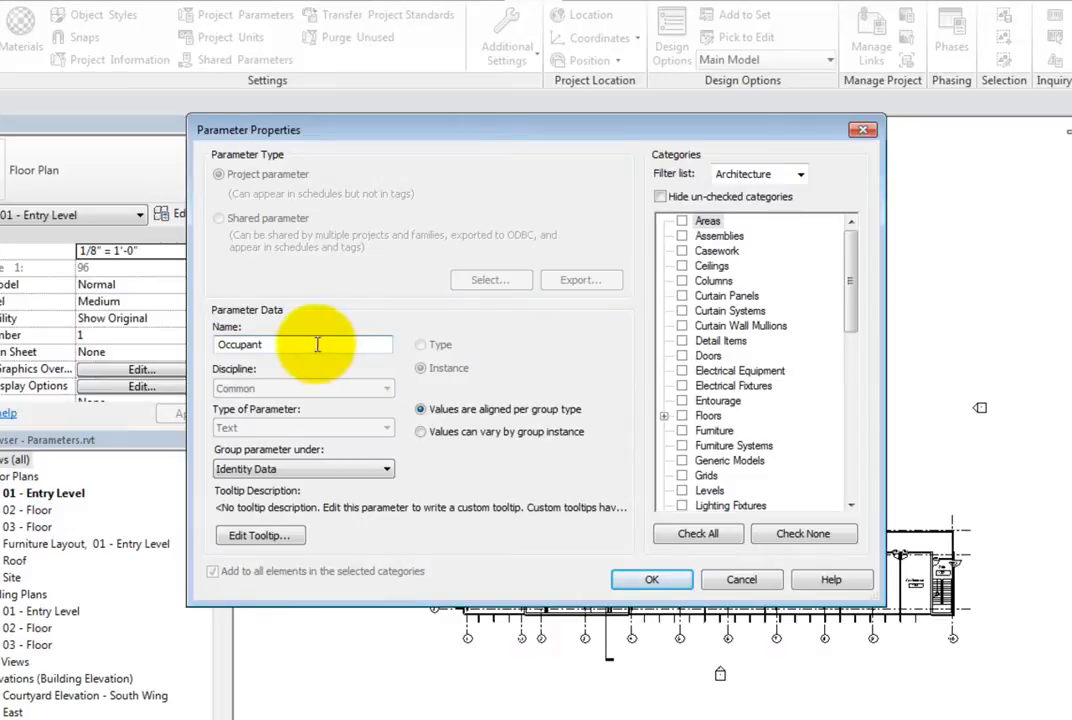
double_click(239, 344)
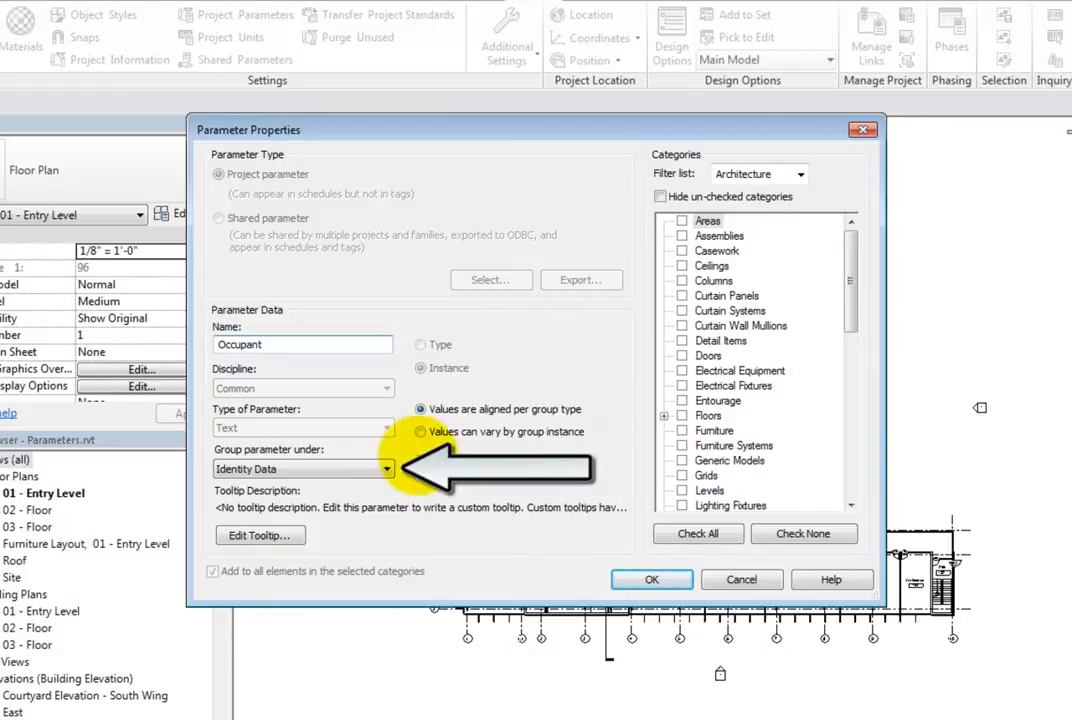
left_click(387, 468)
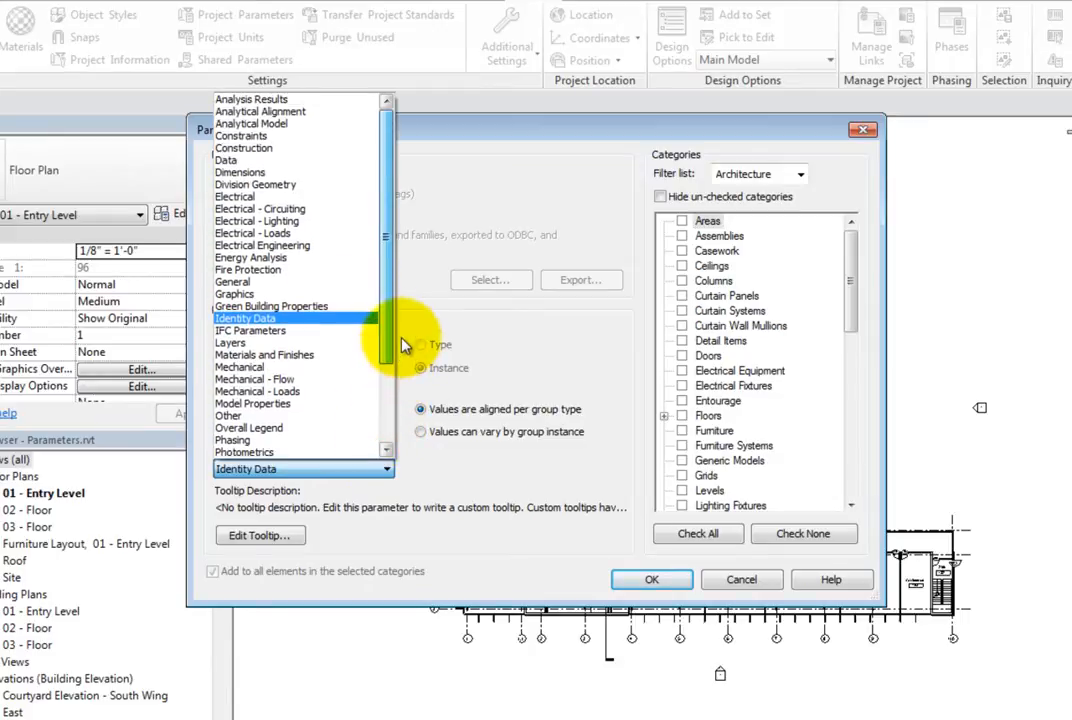
scroll("down", 3)
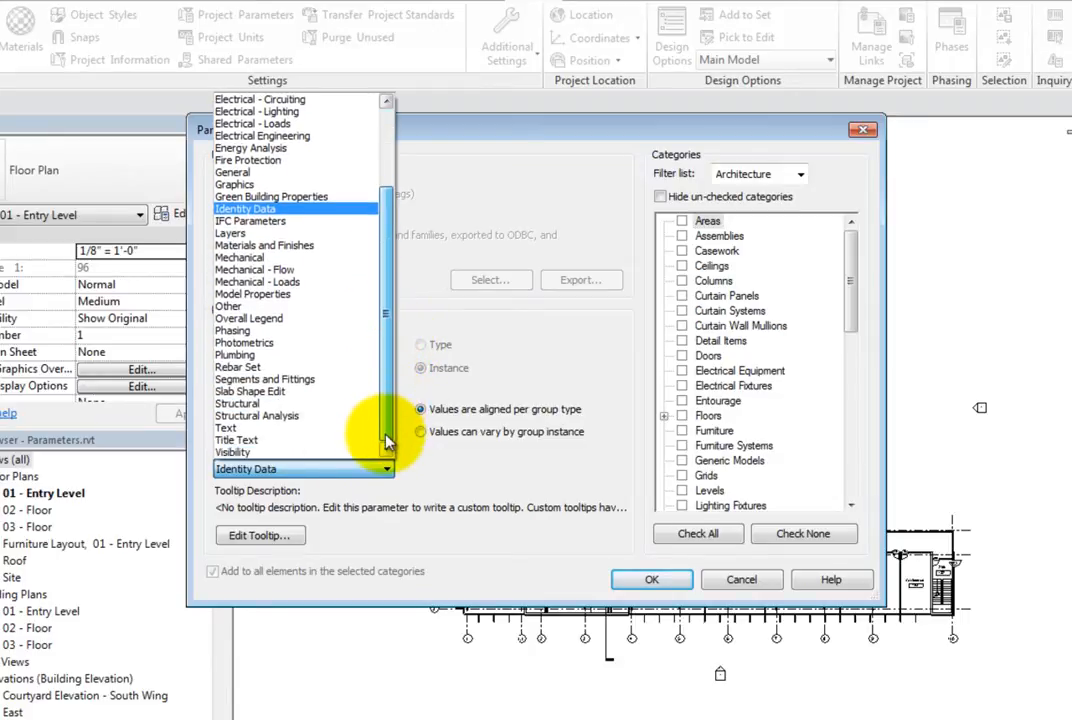
left_click(246, 208)
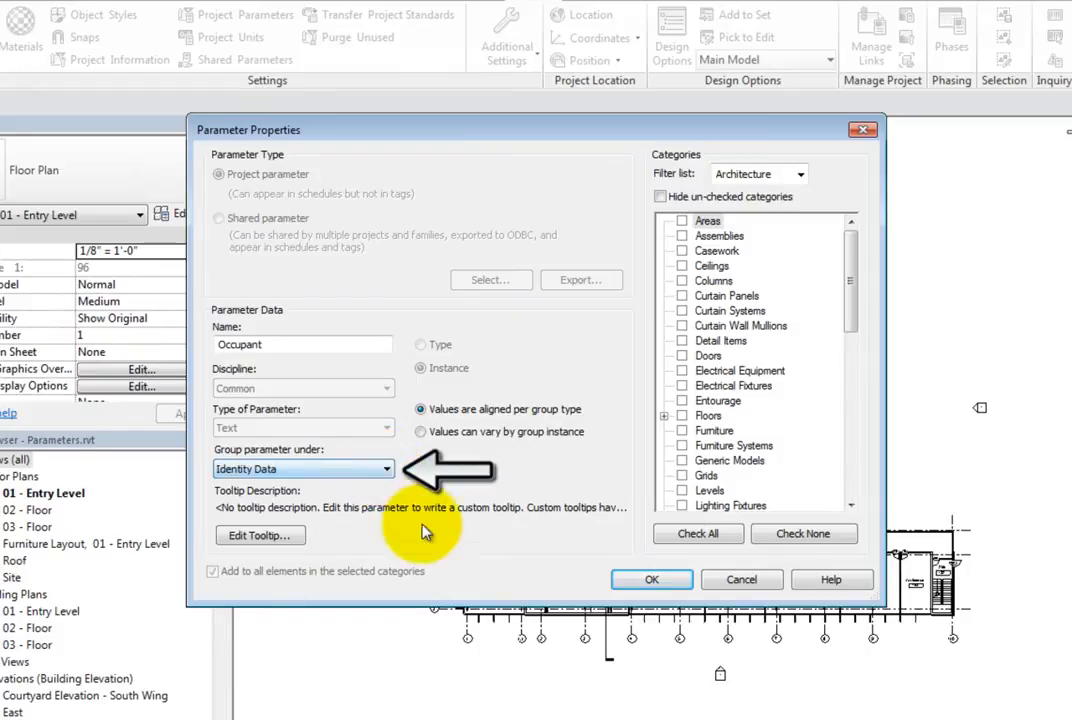
mouse_move(448, 548)
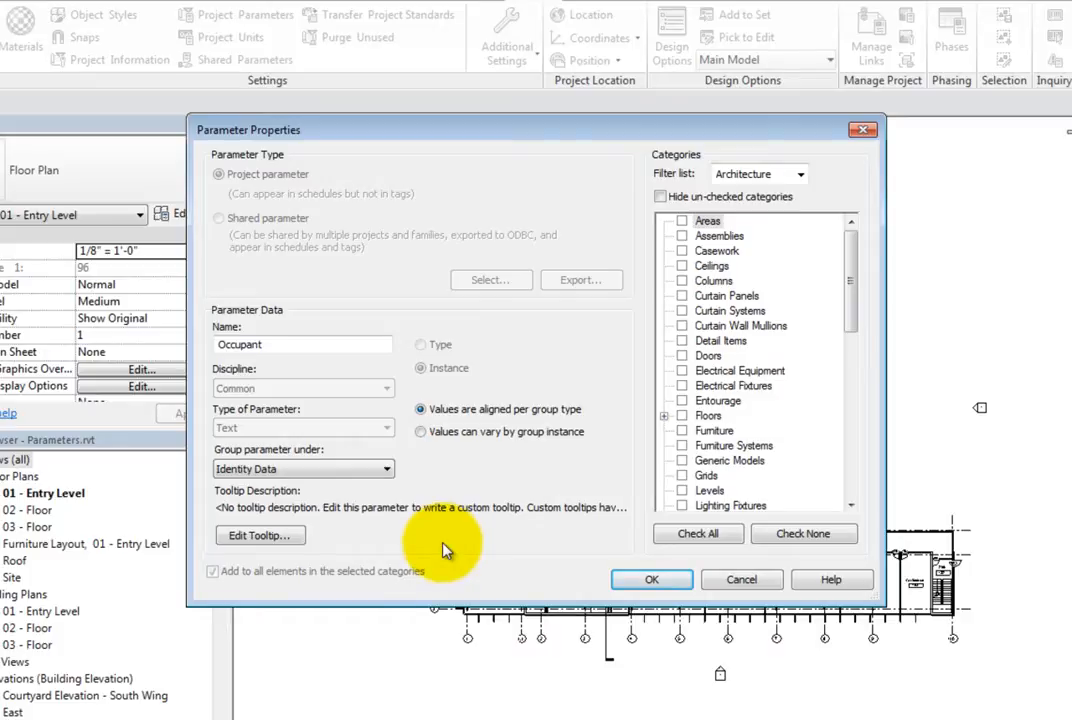
left_click(260, 535)
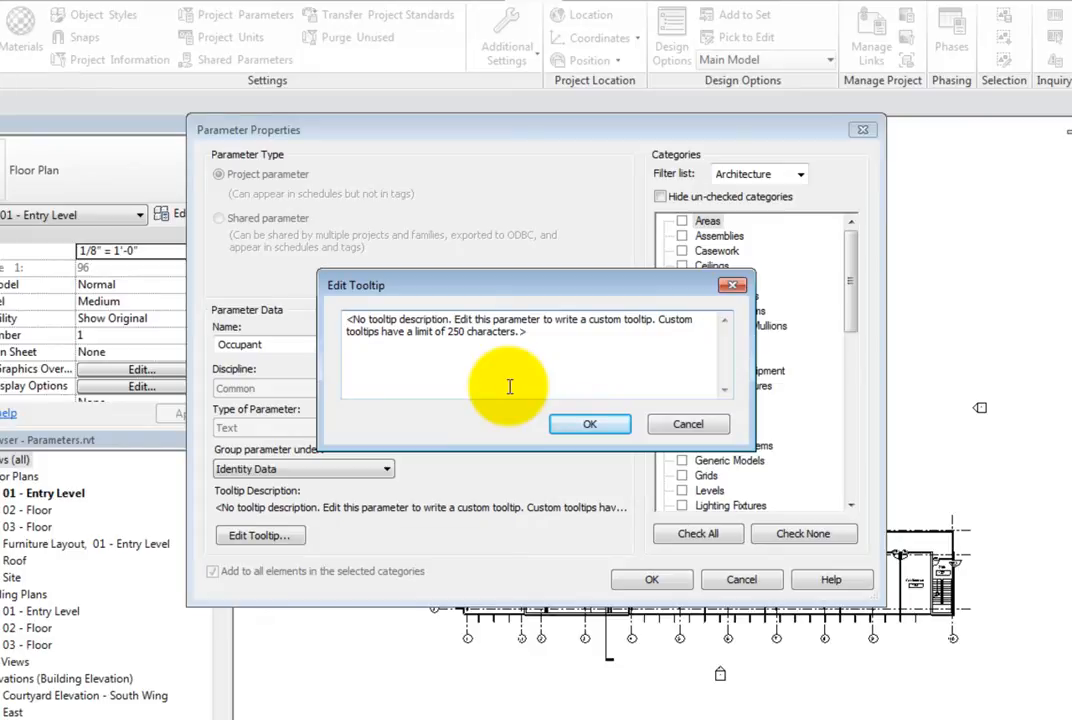
mouse_move(531, 331)
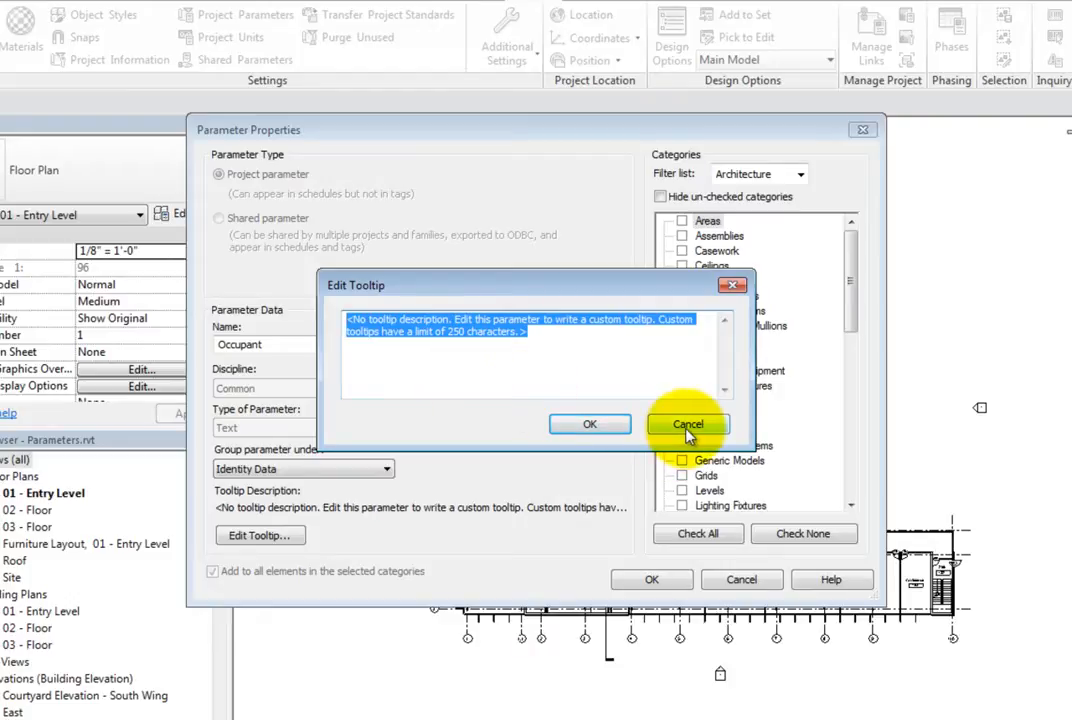
left_click(687, 424)
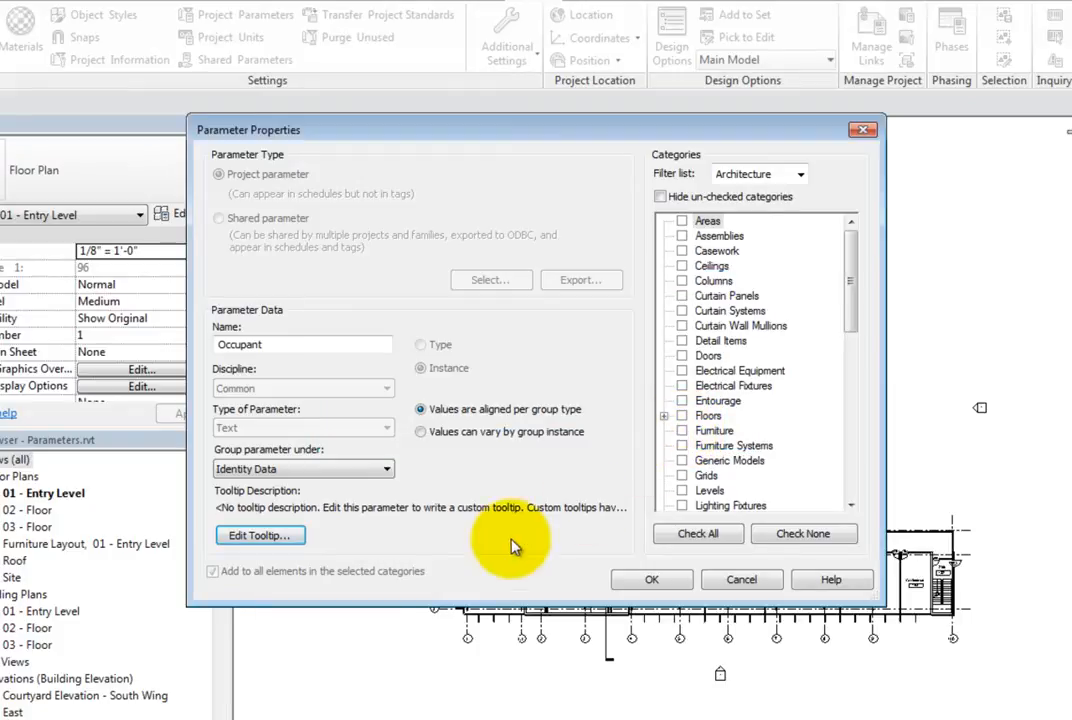
mouse_move(505, 548)
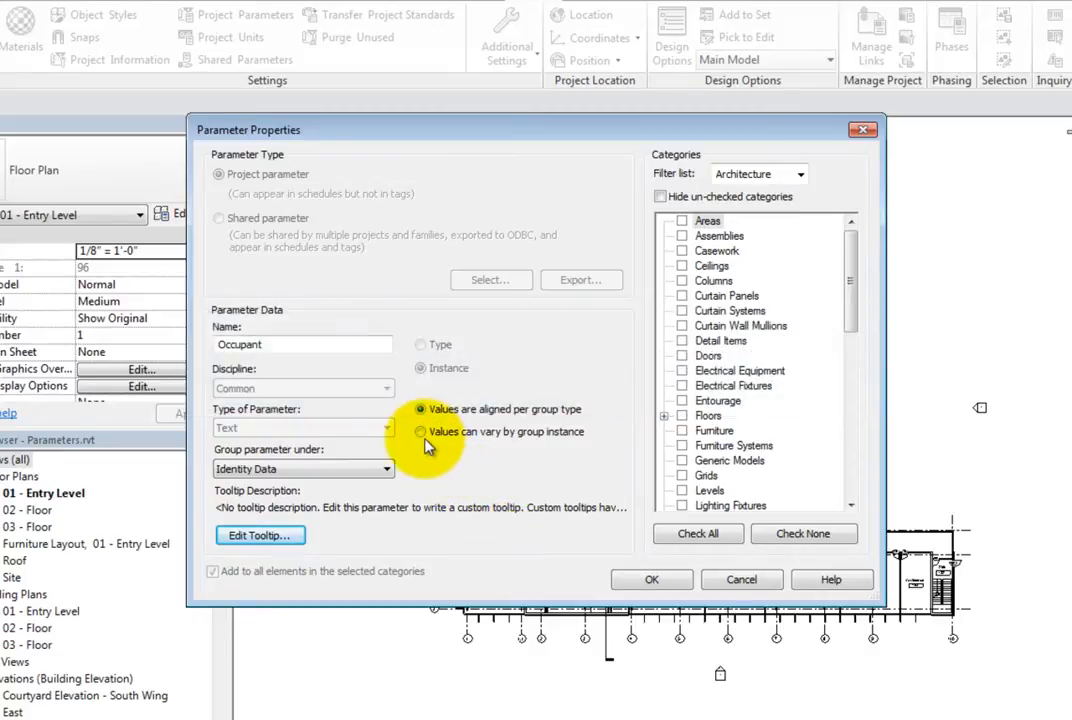
left_click(416, 432)
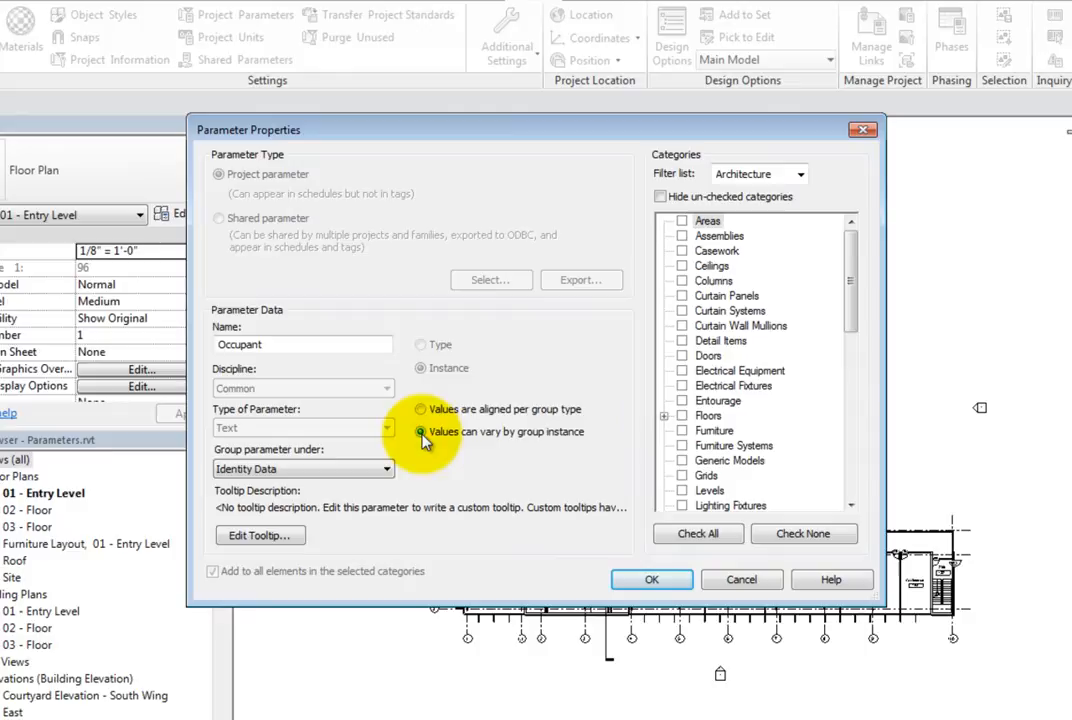
left_click(418, 409)
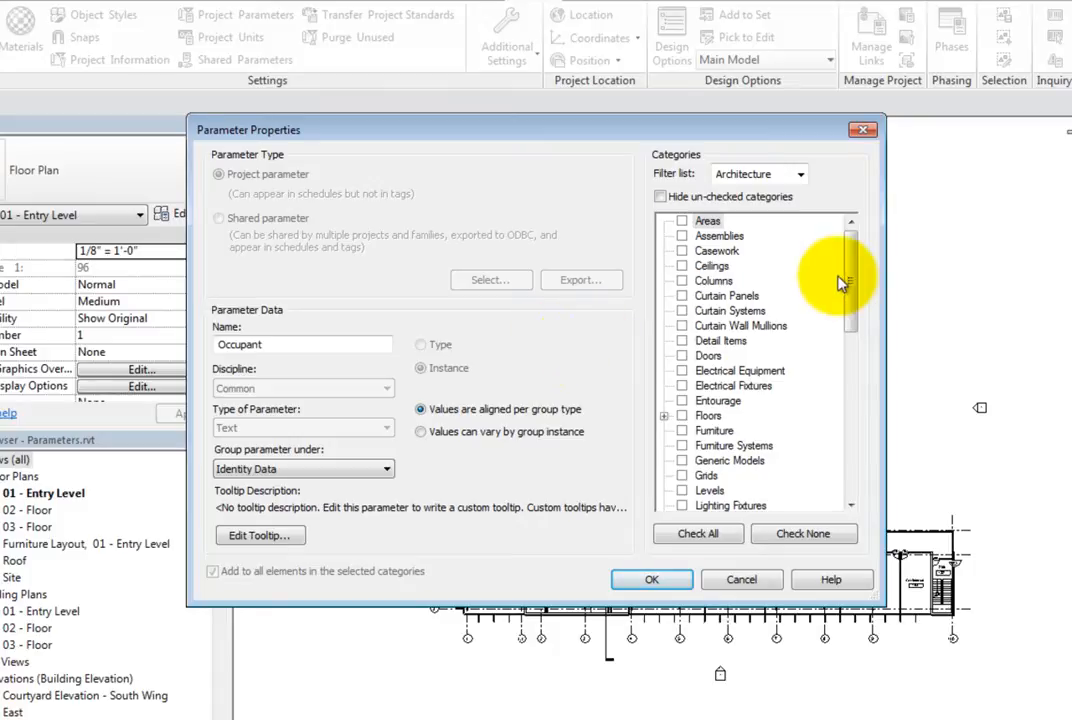
Confirm Rooms is Occupant's only checked category by hiding unchecked categories, then close.
scroll("down", 3)
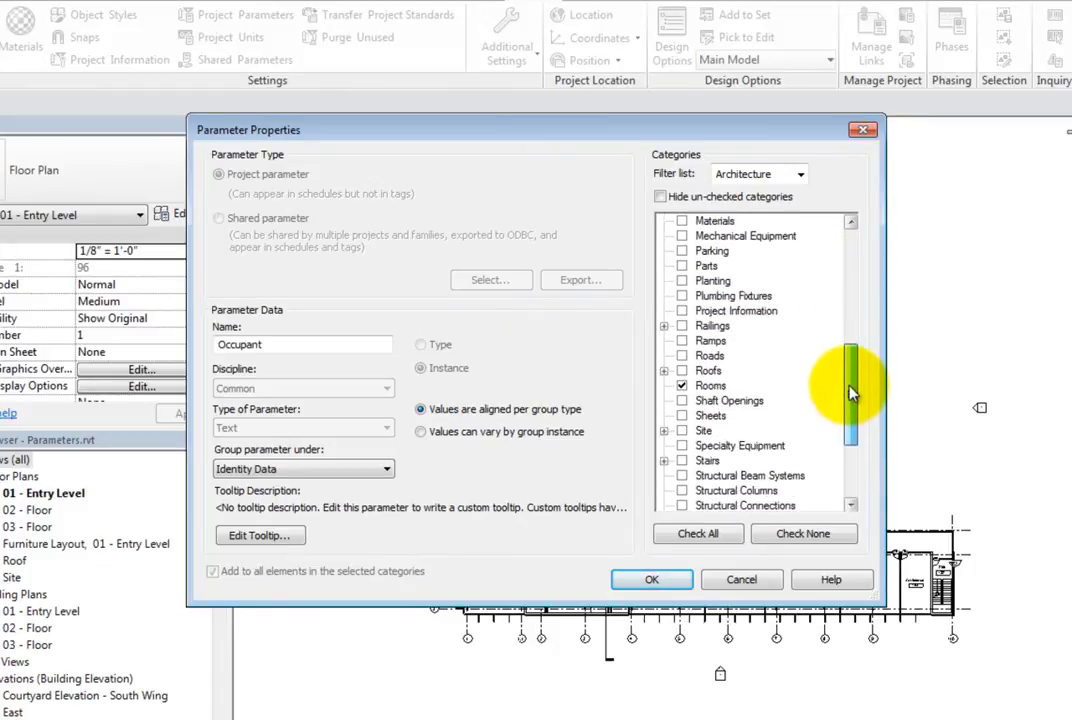
scroll("down", 3)
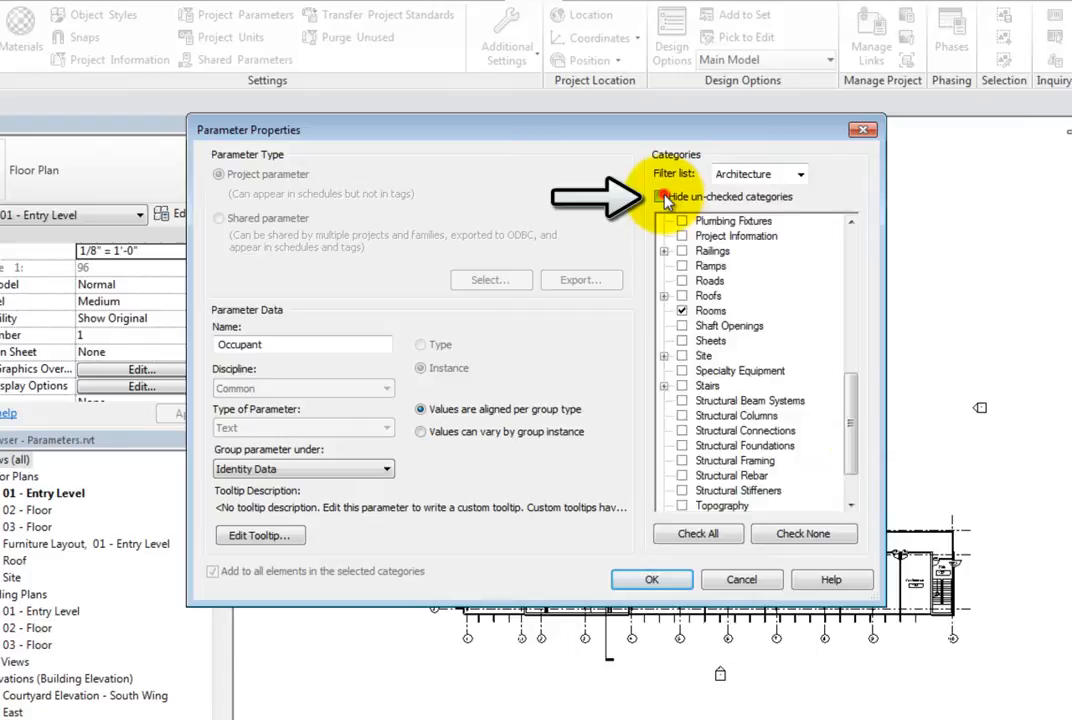
left_click(660, 196)
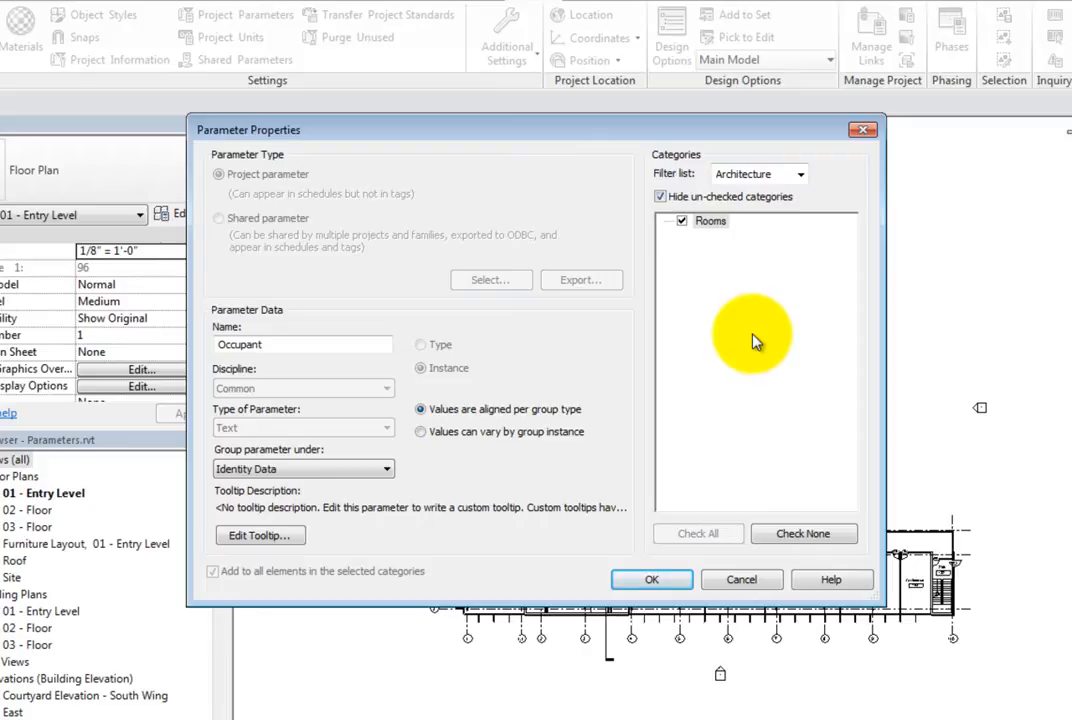
mouse_move(757, 532)
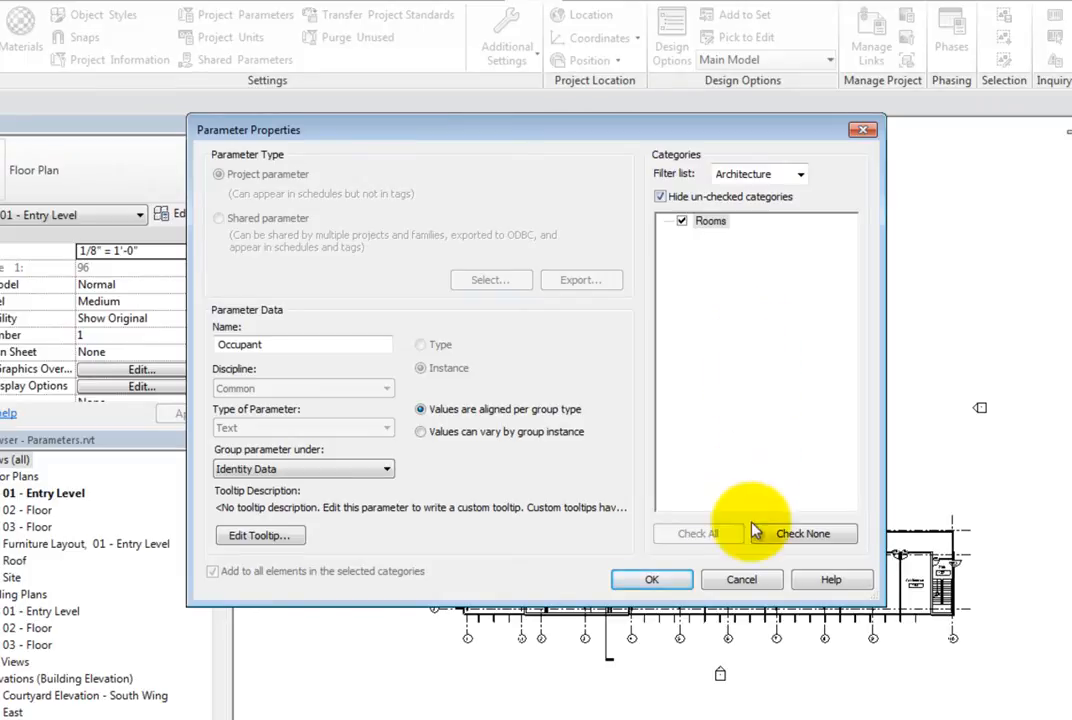
left_click(651, 579)
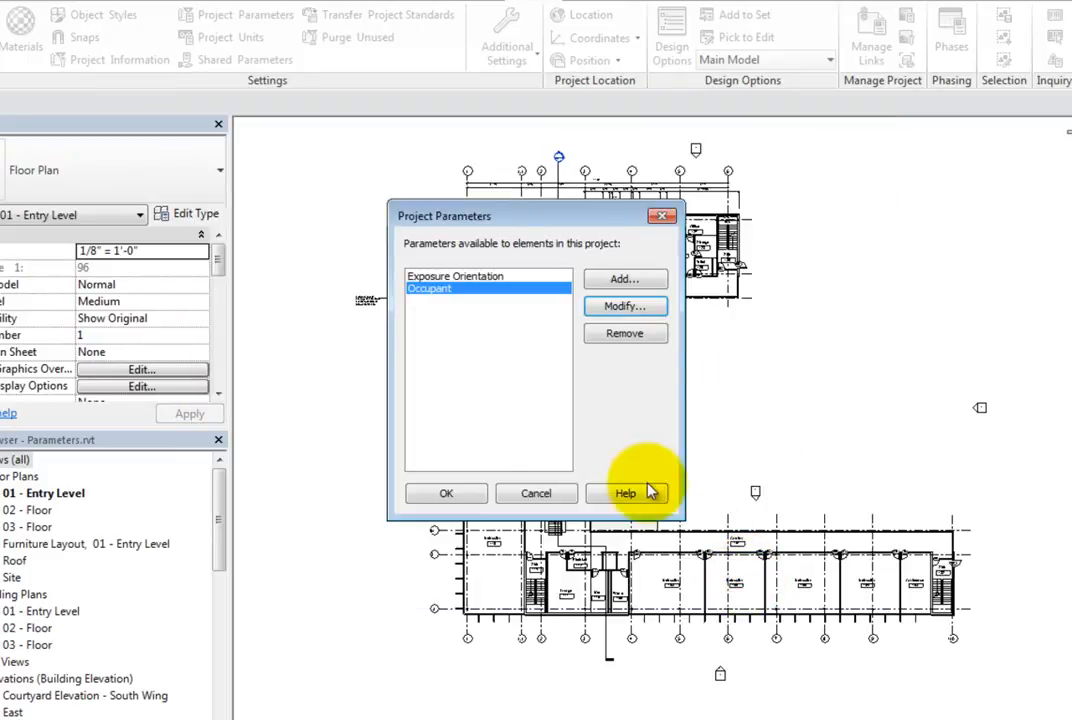
mouse_move(502, 383)
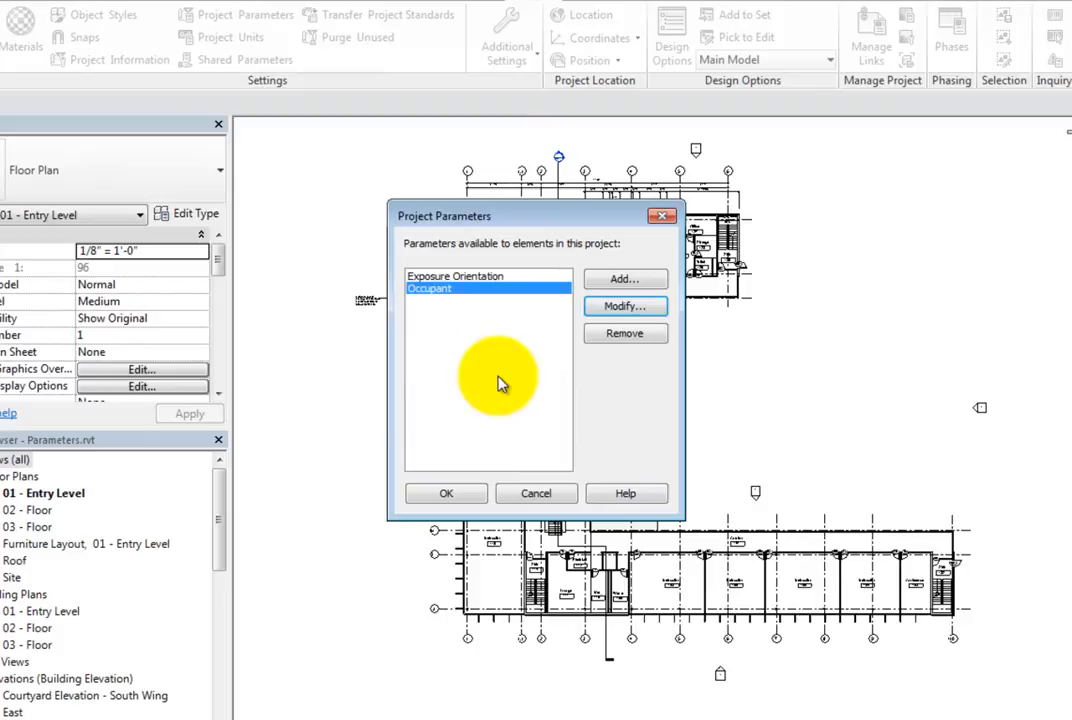
left_click(456, 276)
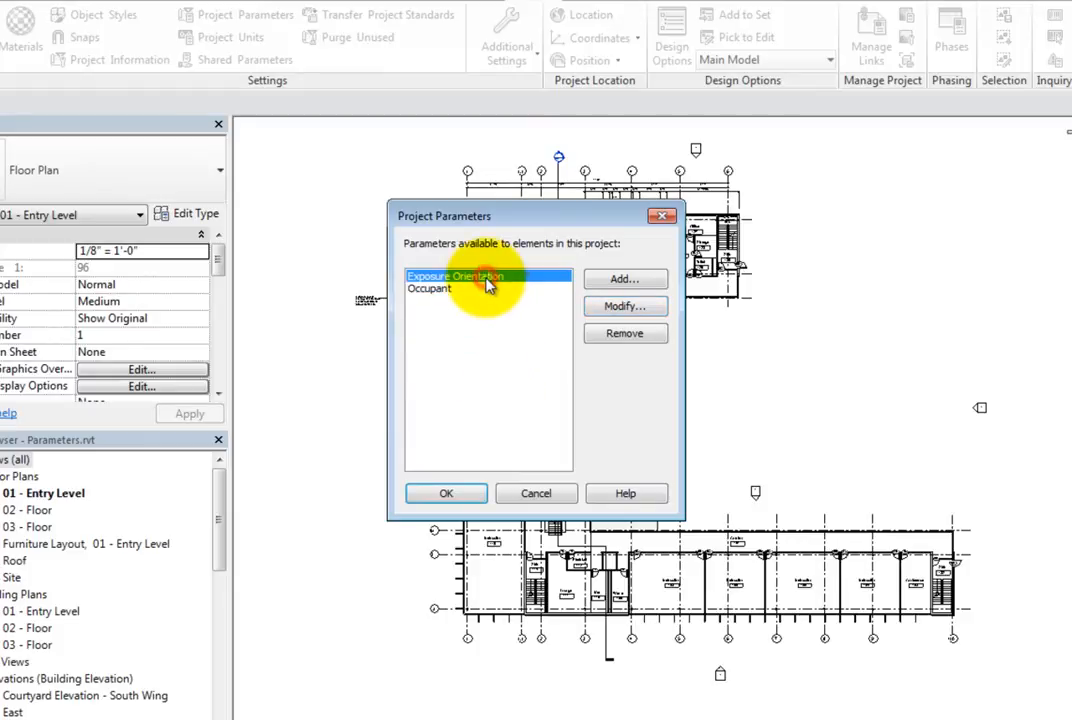
left_click(625, 306)
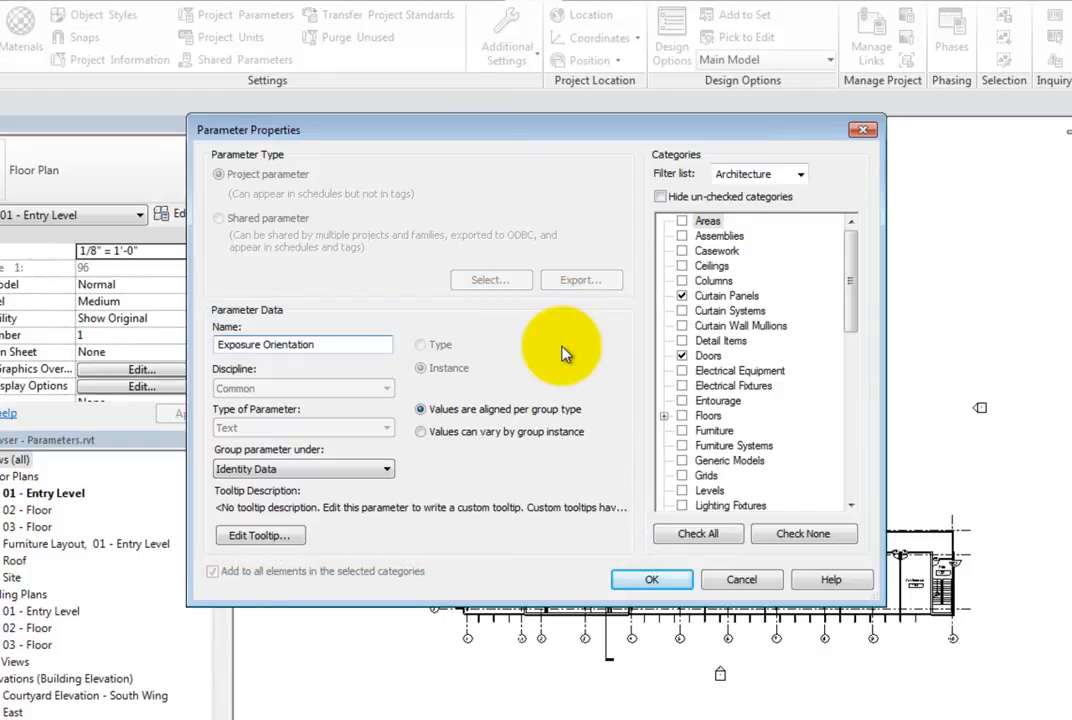
left_click(661, 196)
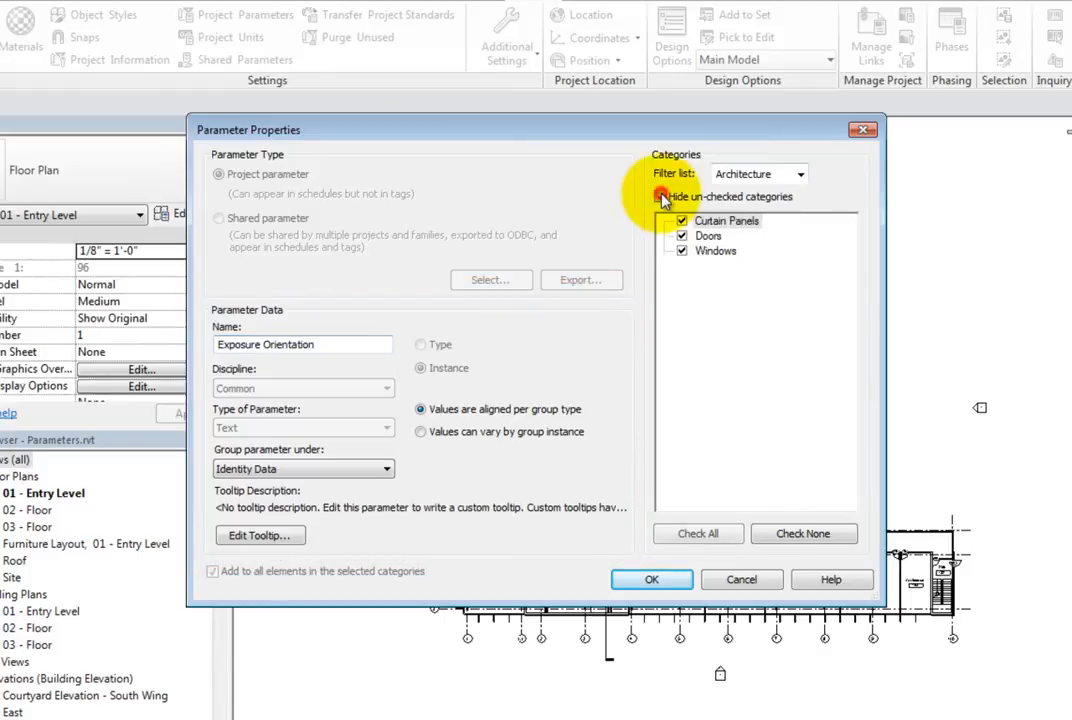
left_click(660, 196)
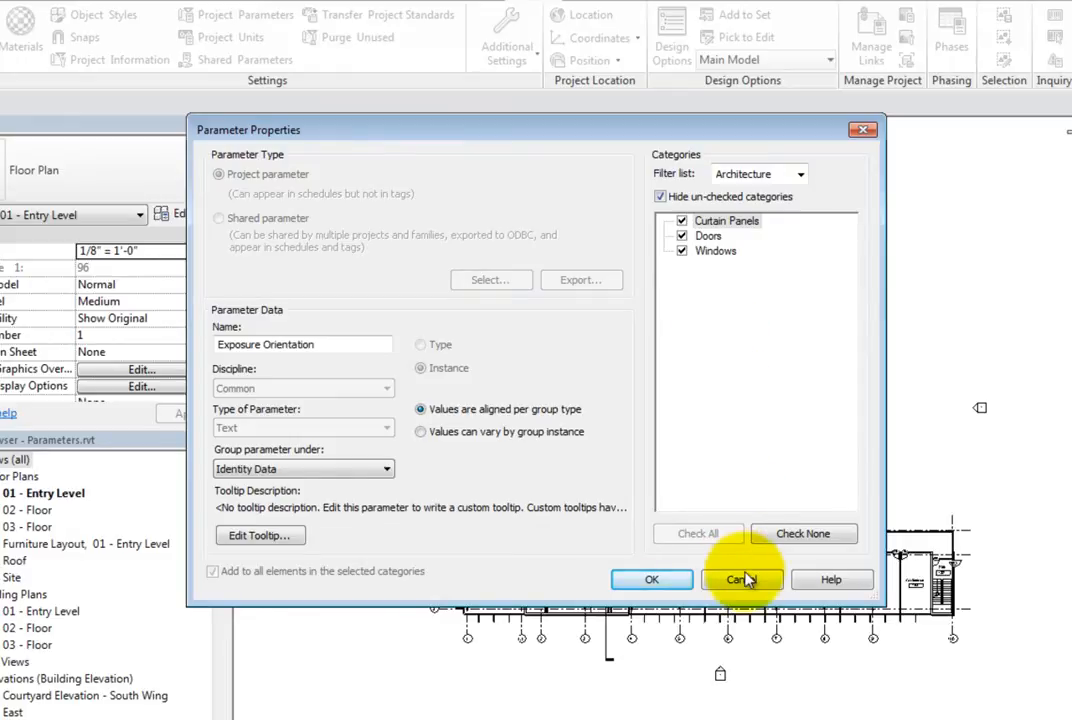
left_click(741, 579)
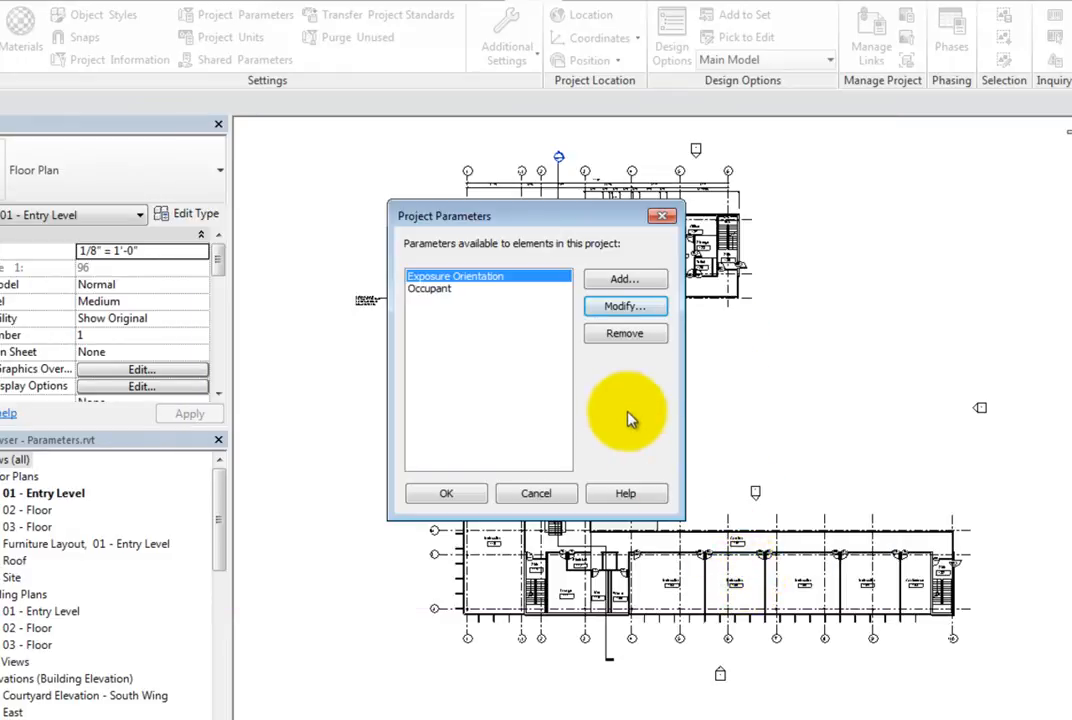
mouse_move(627, 415)
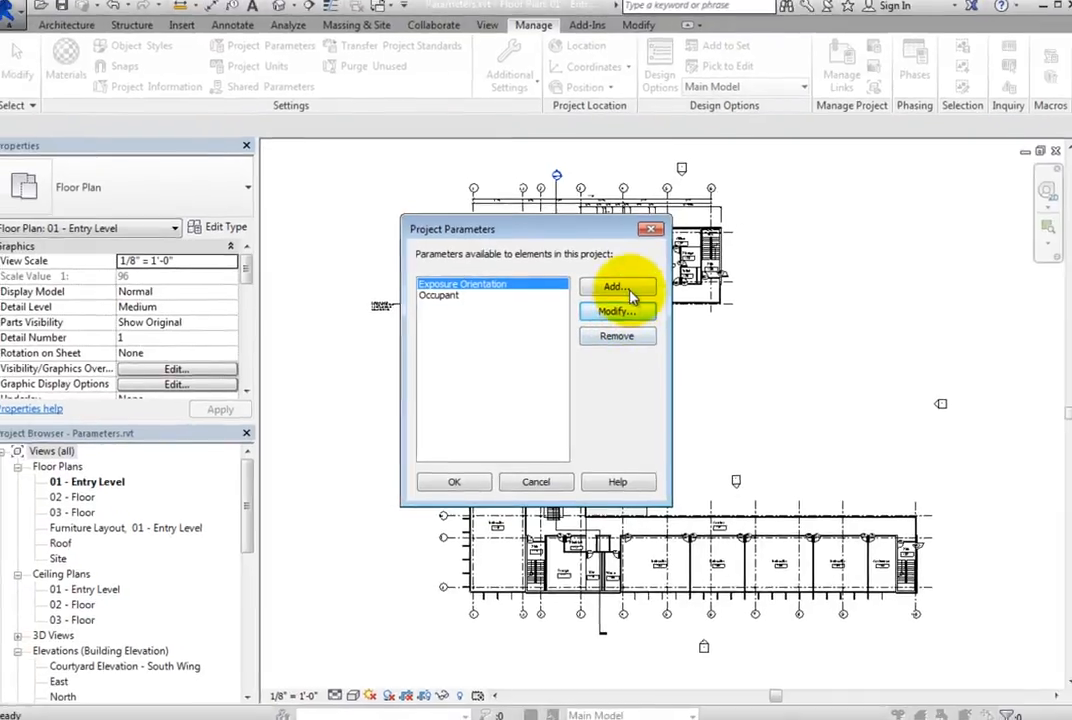
Start a new project parameter from the Project Parameters dialog.
left_click(616, 287)
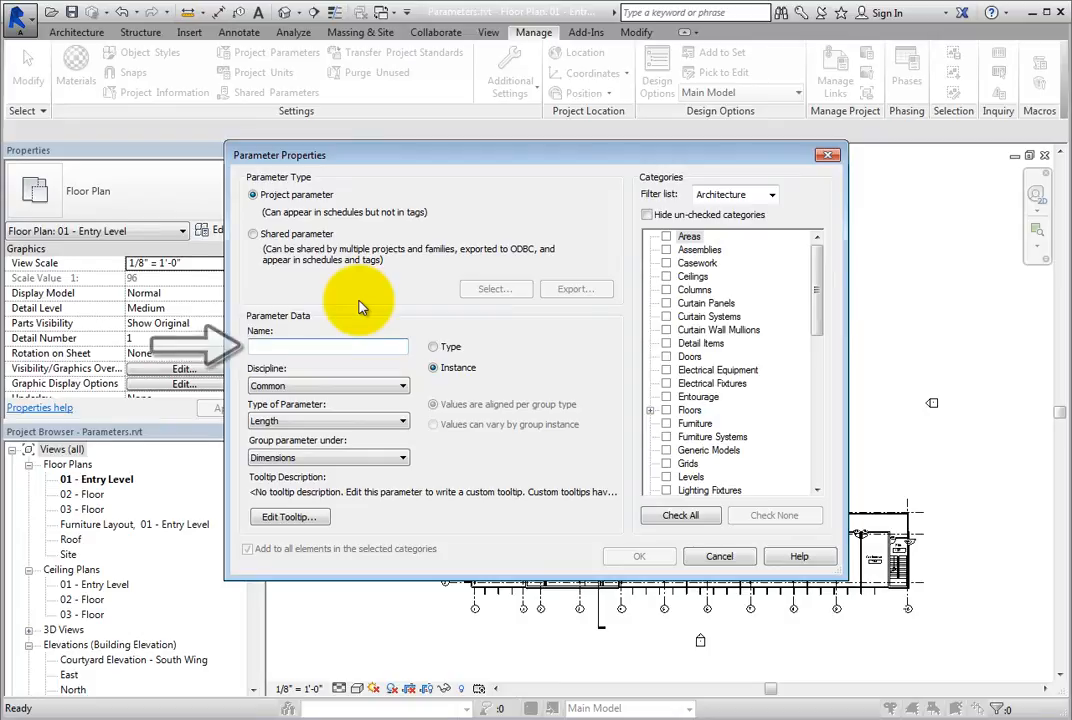
Name the parameter Glazing Type: Common discipline, Text type, grouped under Identity Data.
type("Glazing Type")
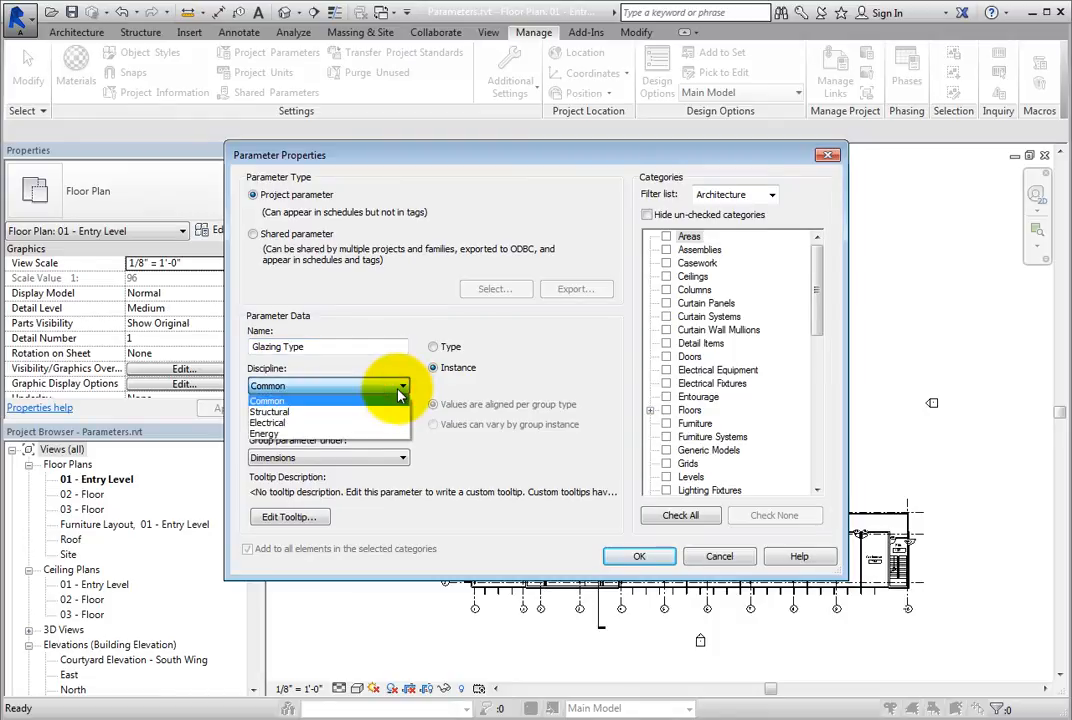
left_click(398, 420)
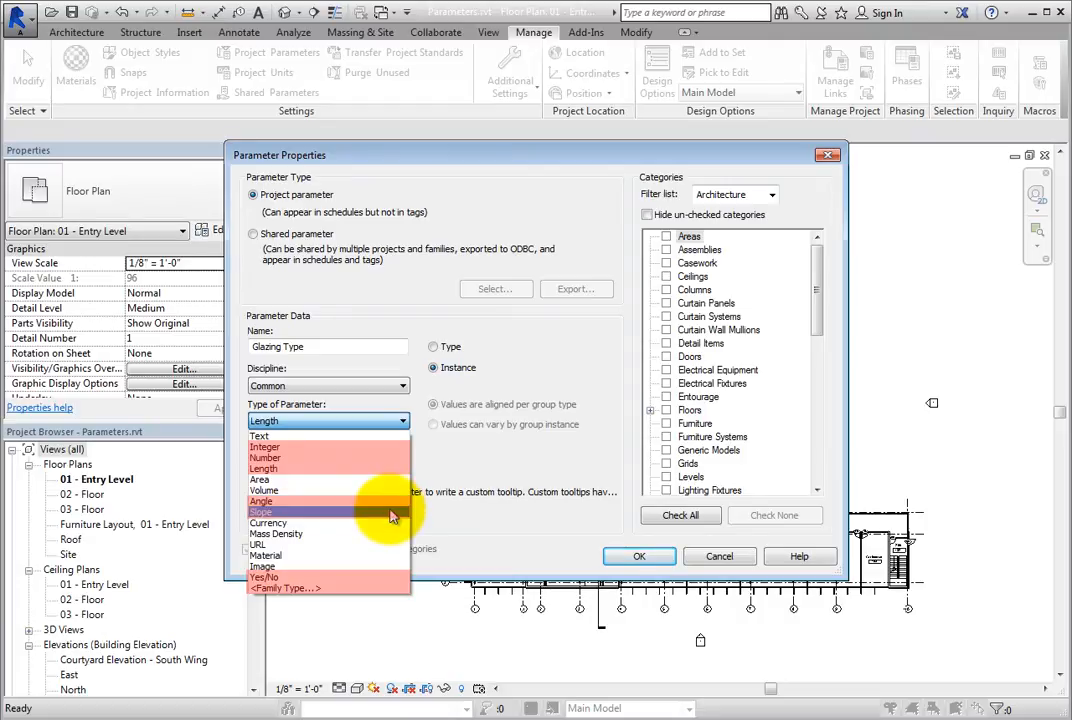
mouse_move(360, 576)
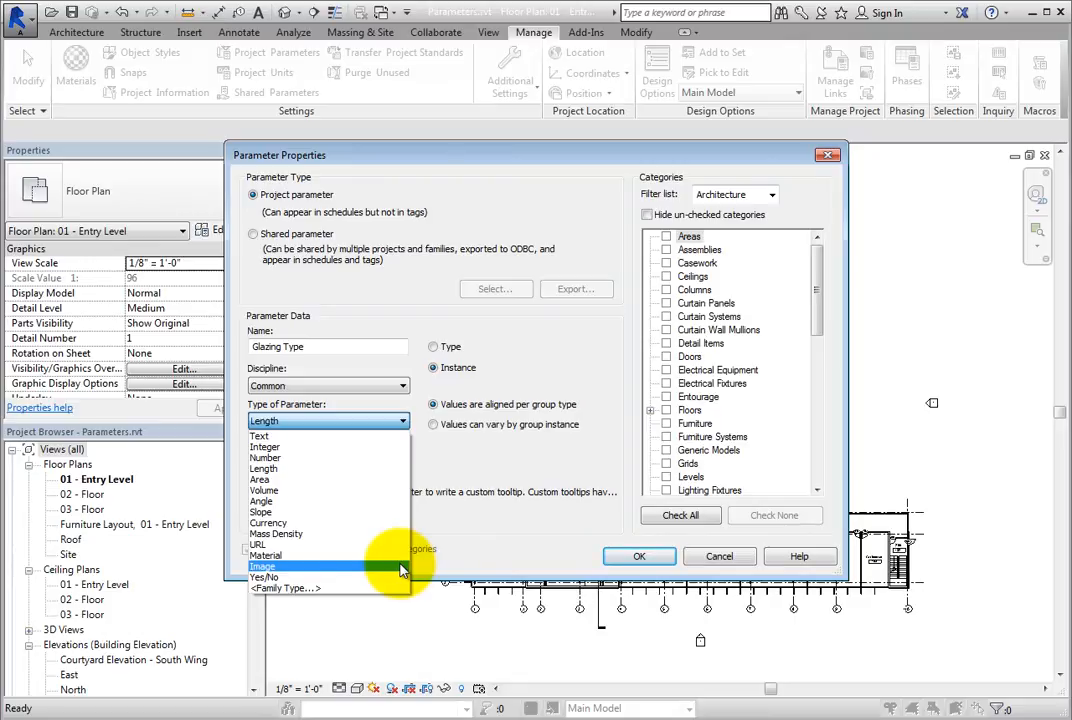
left_click(259, 435)
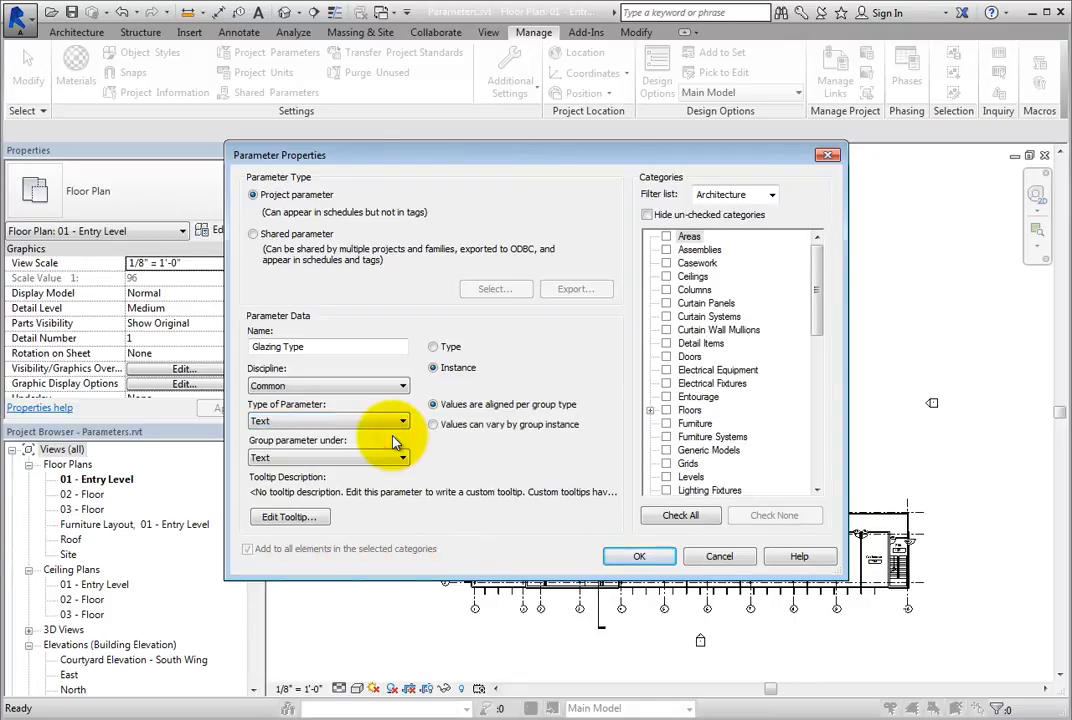
left_click(399, 458)
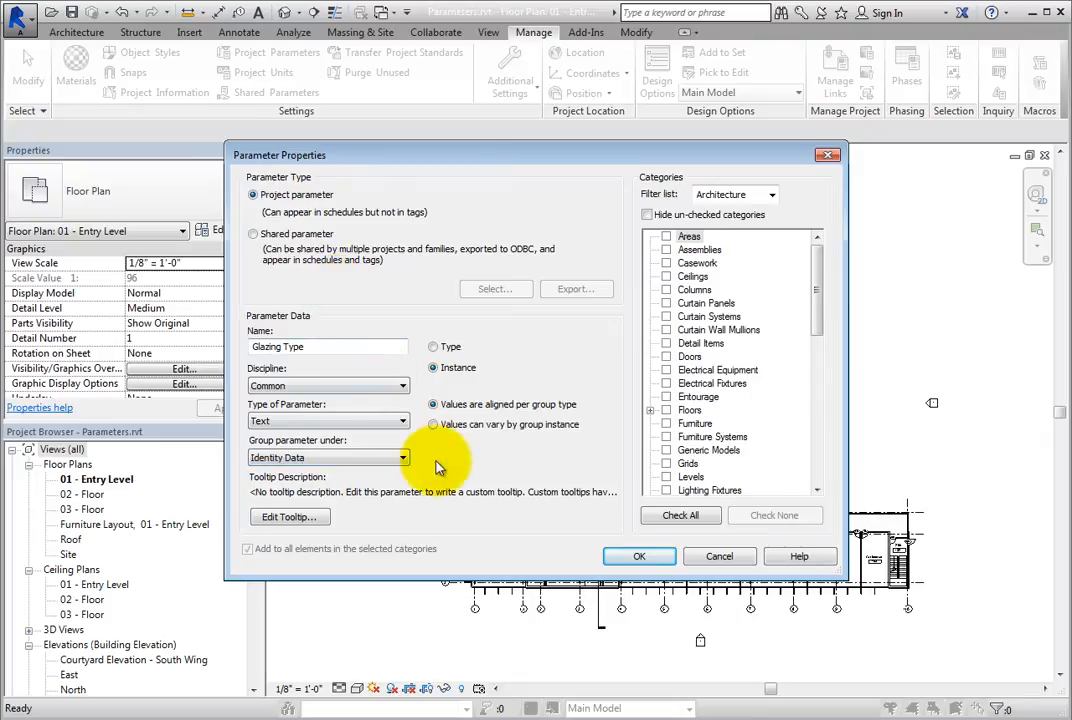
mouse_move(478, 532)
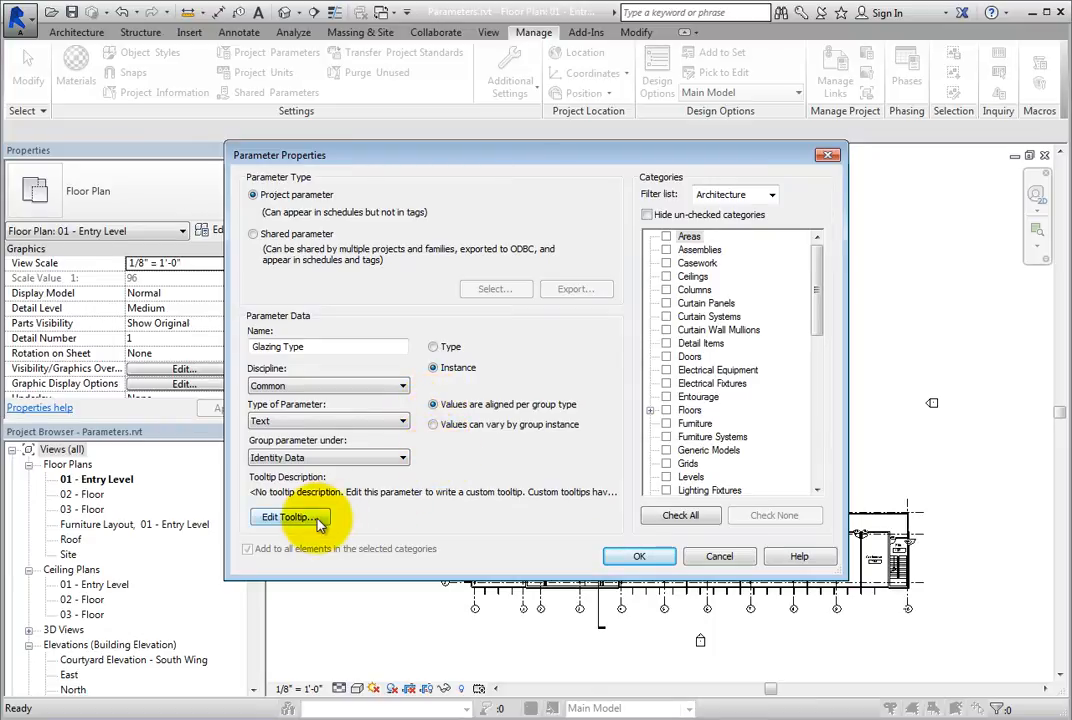
Set Glazing Type's tooltip to 'Specify treatment and layering of the glass.'.
left_click(289, 517)
type("Specify")
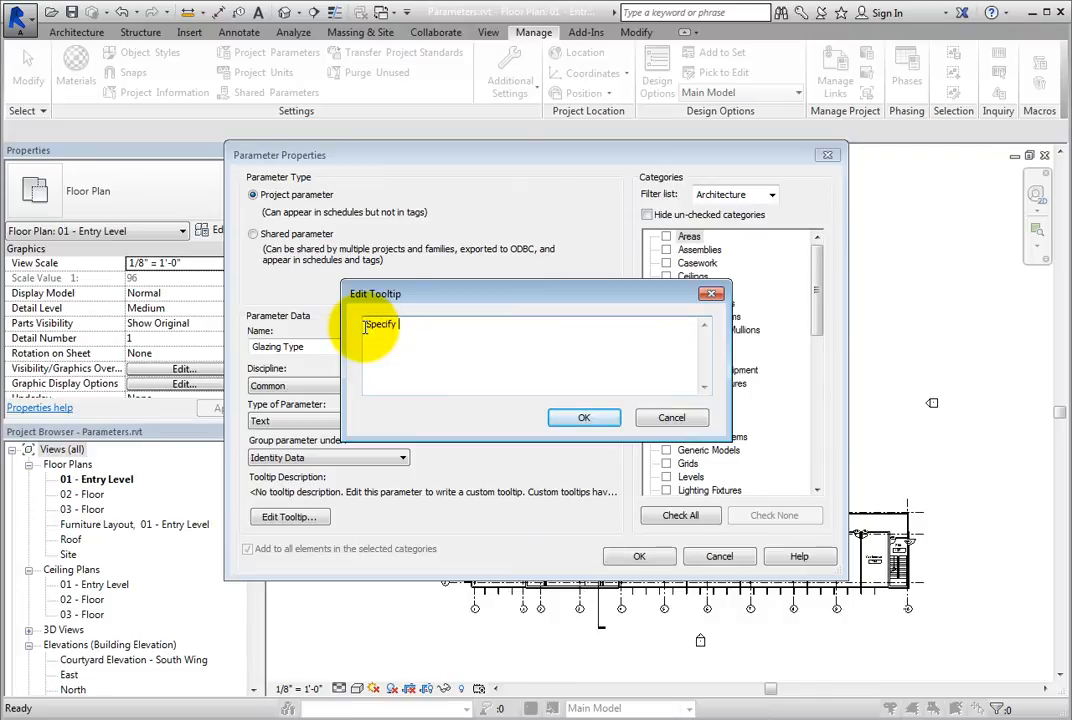
type("treatment and la")
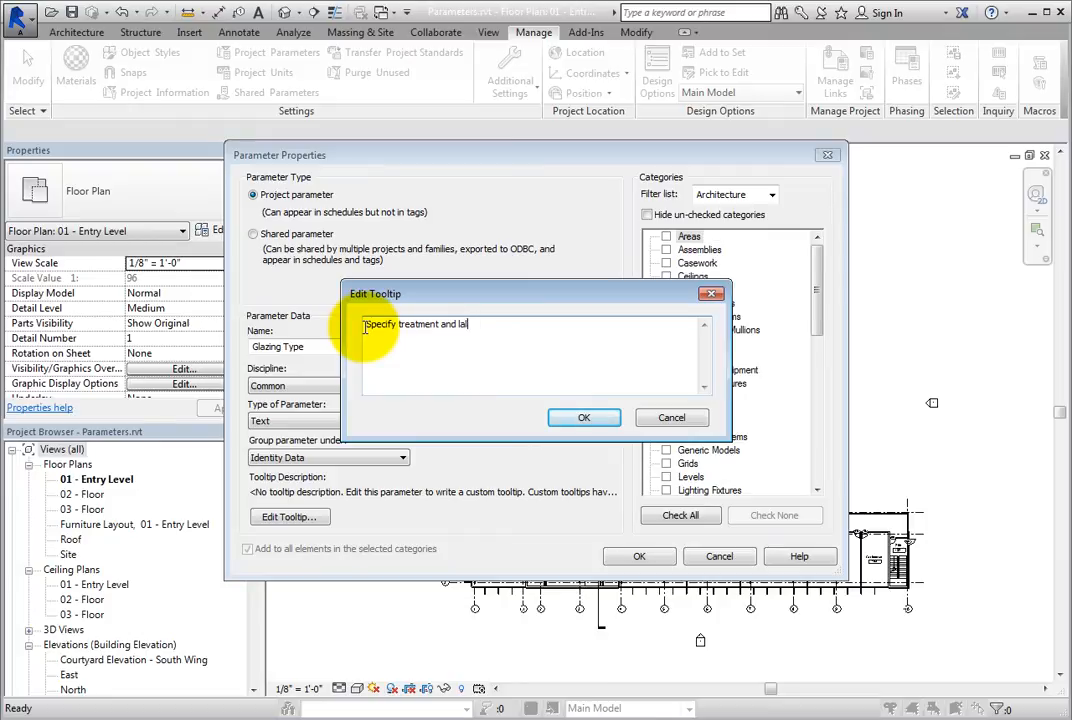
type("yering of the glass.")
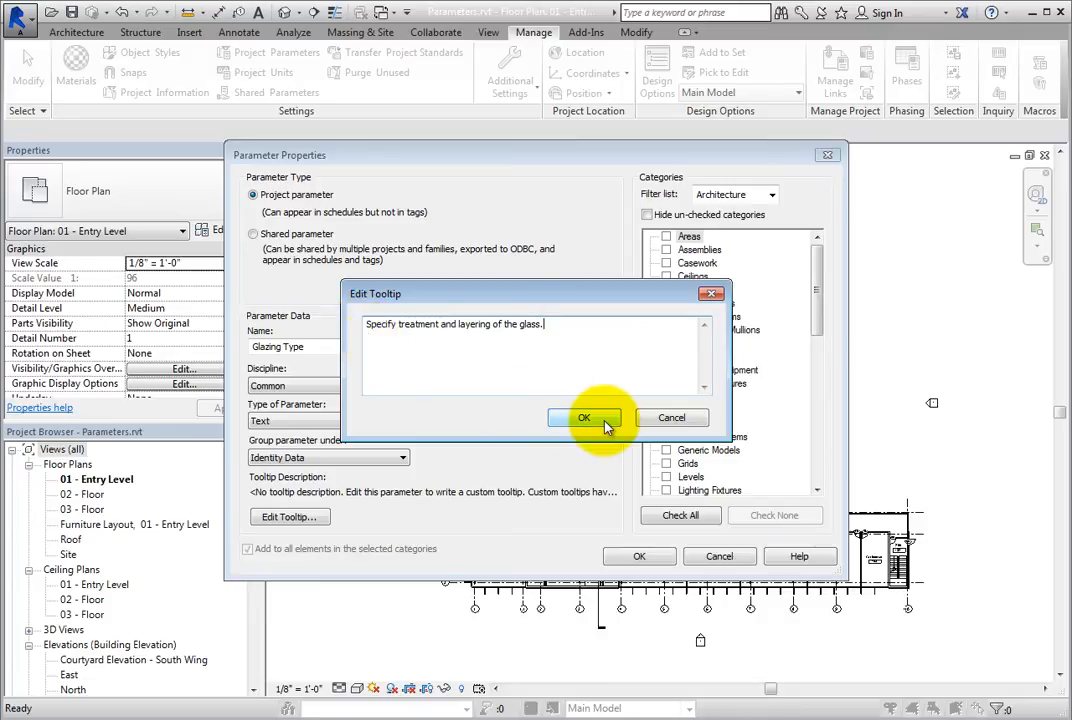
left_click(584, 418)
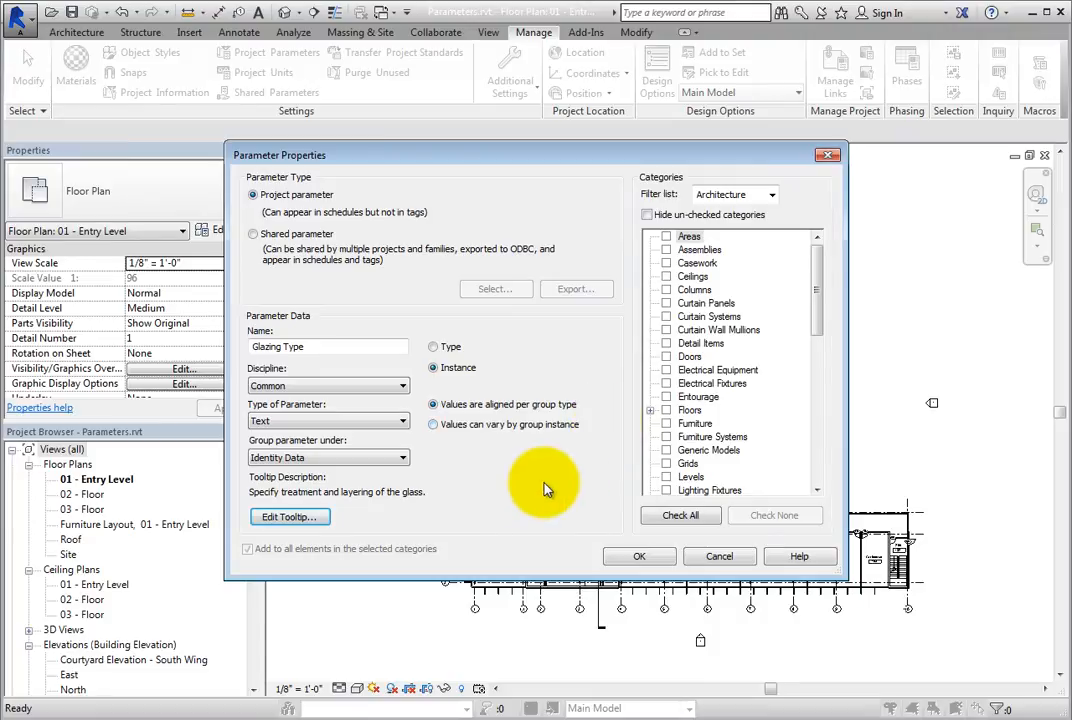
mouse_move(785, 364)
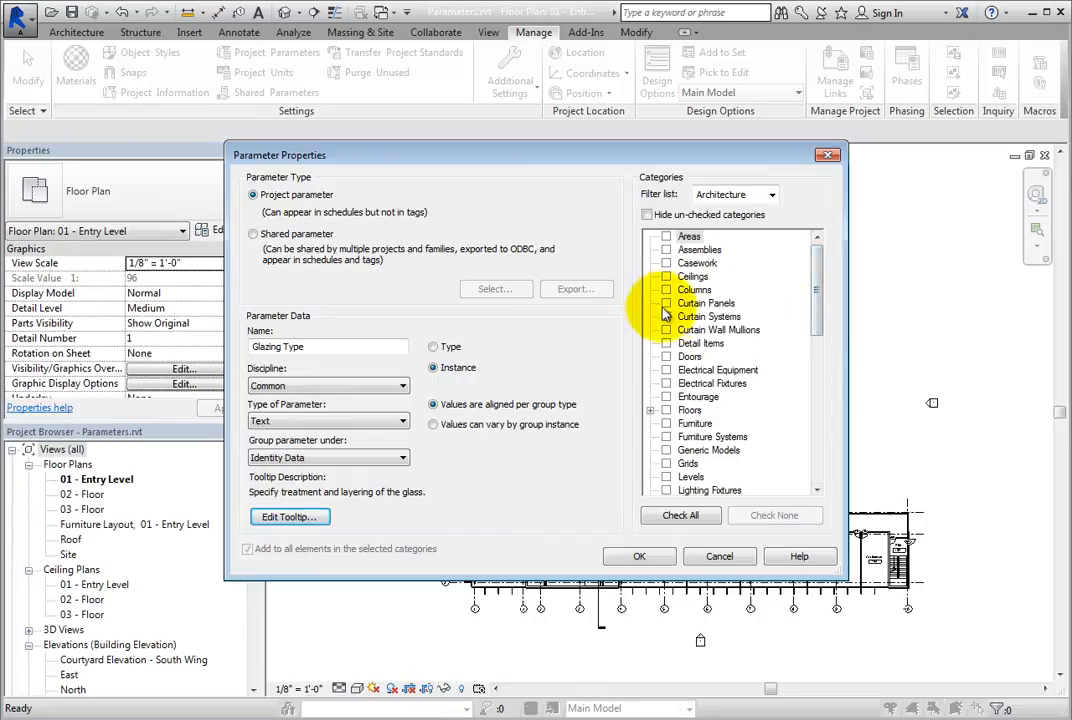
Assign Glazing Type to the Windows category and finish creating the parameter.
left_click(667, 303)
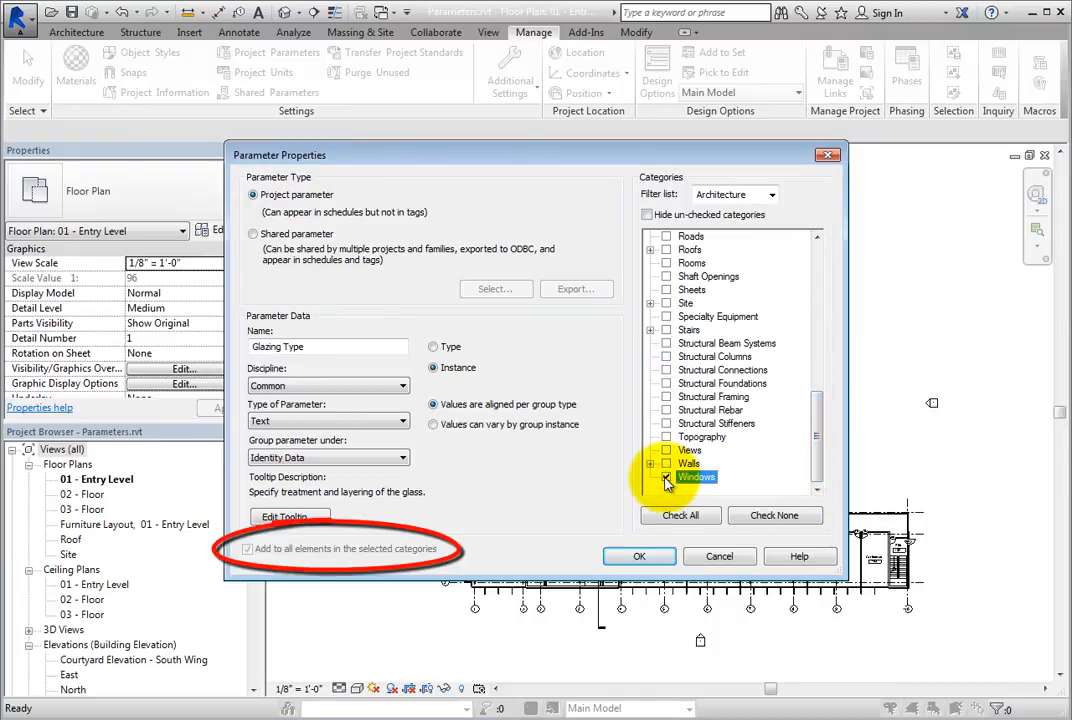
left_click(666, 476)
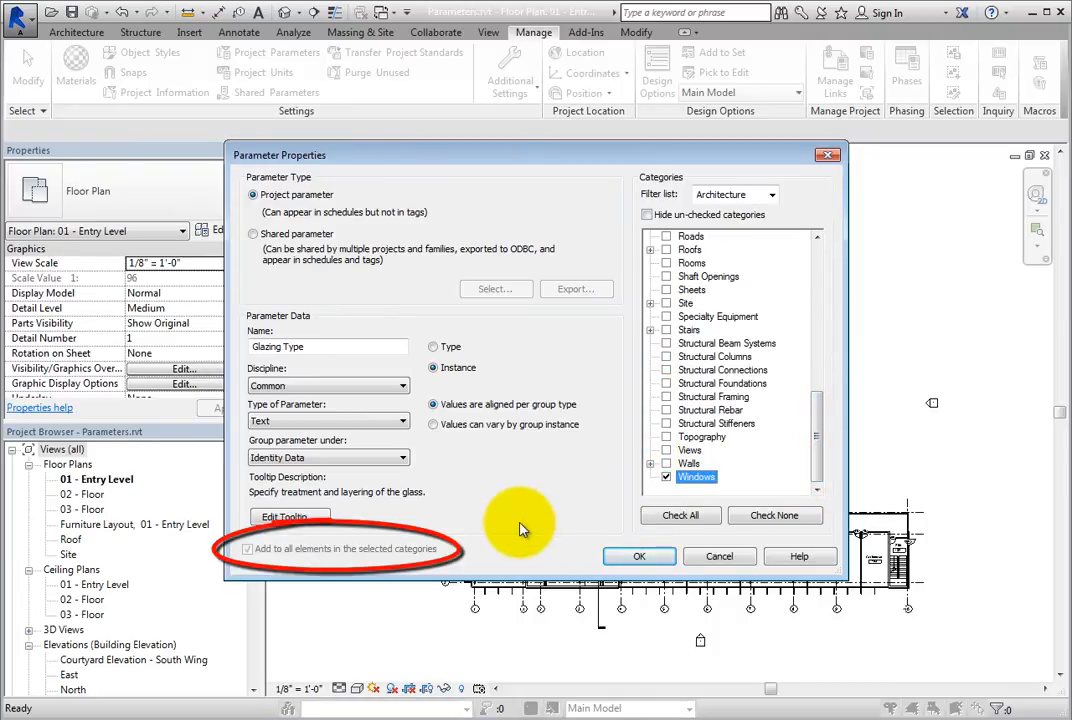
left_click(248, 549)
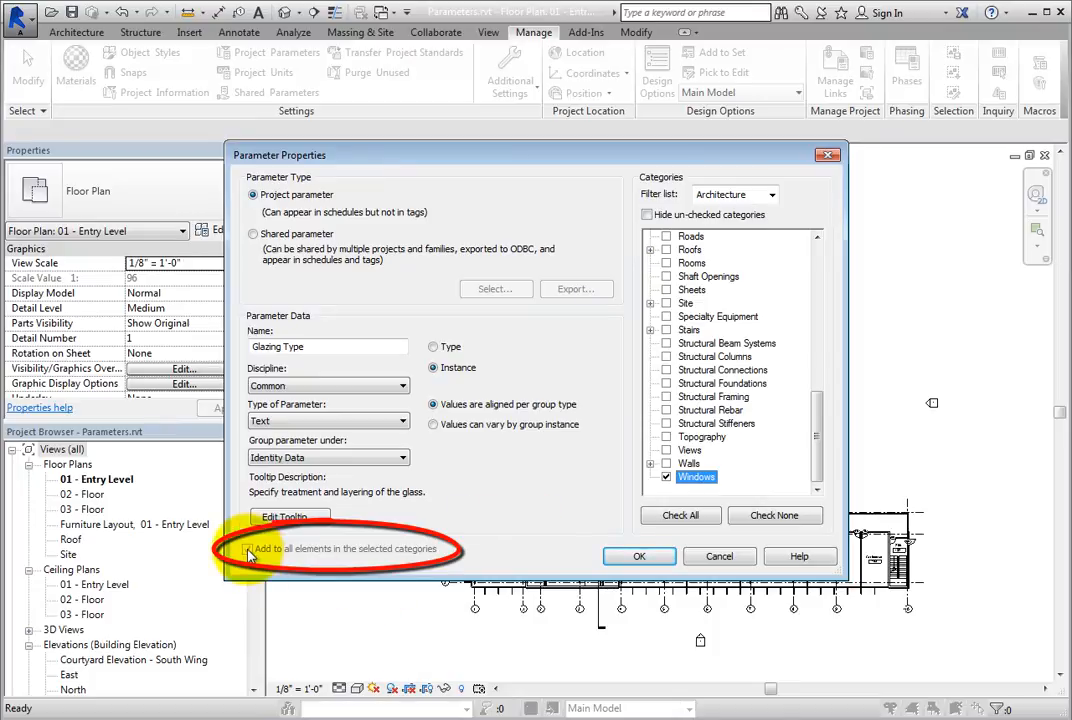
left_click(247, 549)
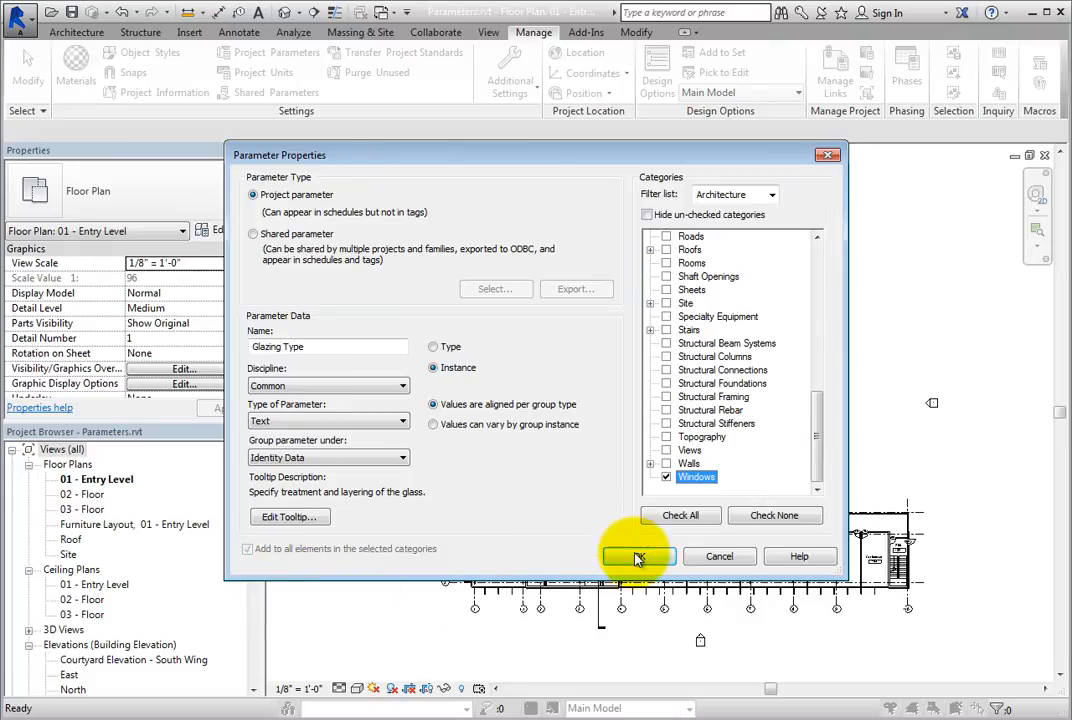
left_click(637, 556)
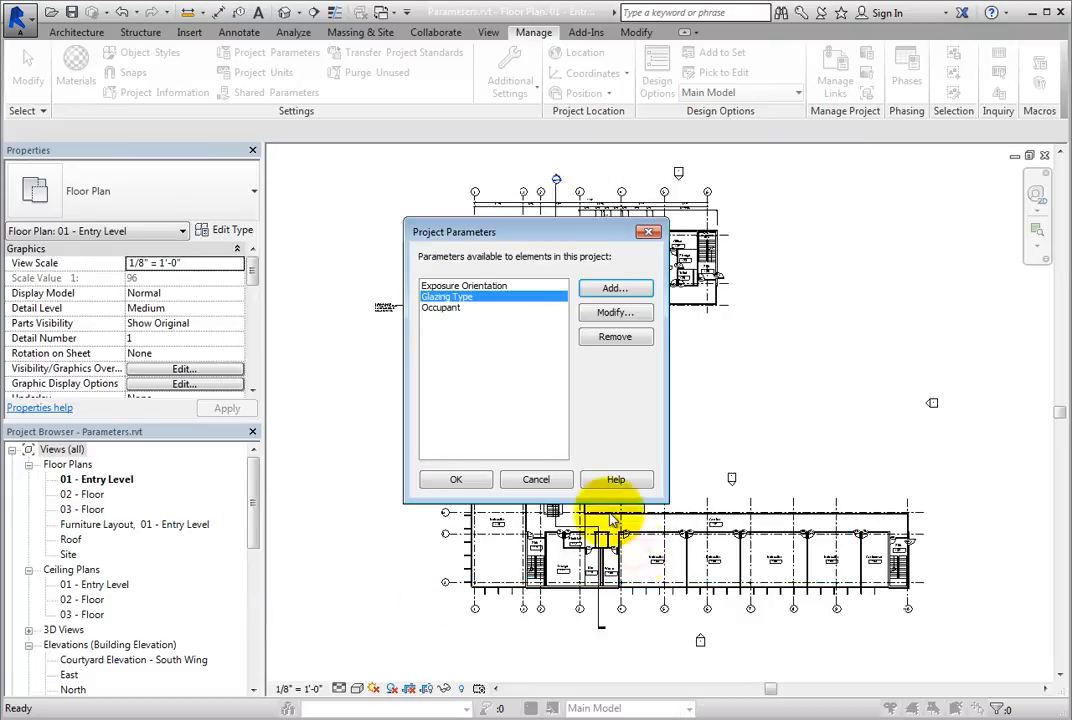
mouse_move(485, 427)
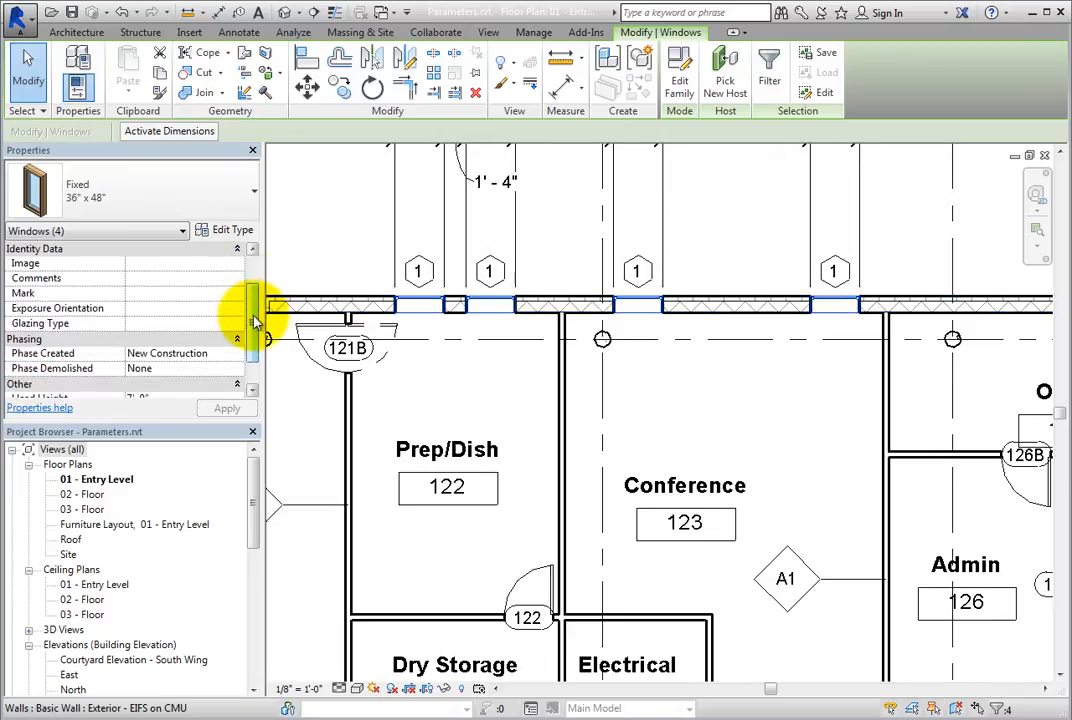
mouse_move(100, 338)
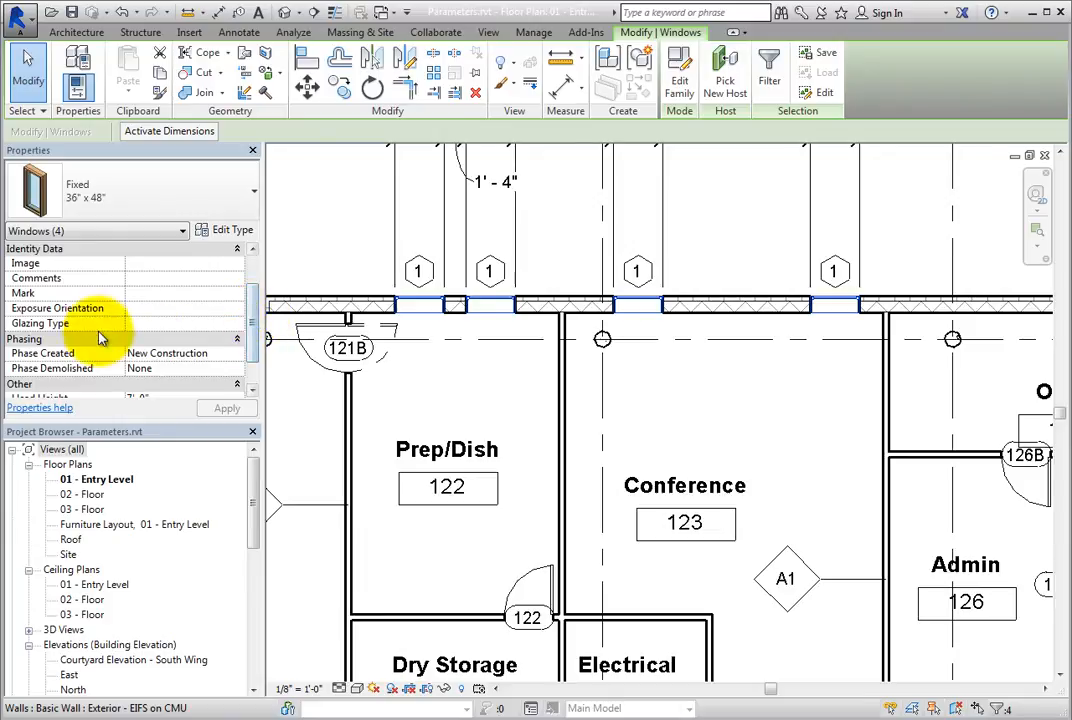
mouse_move(83, 331)
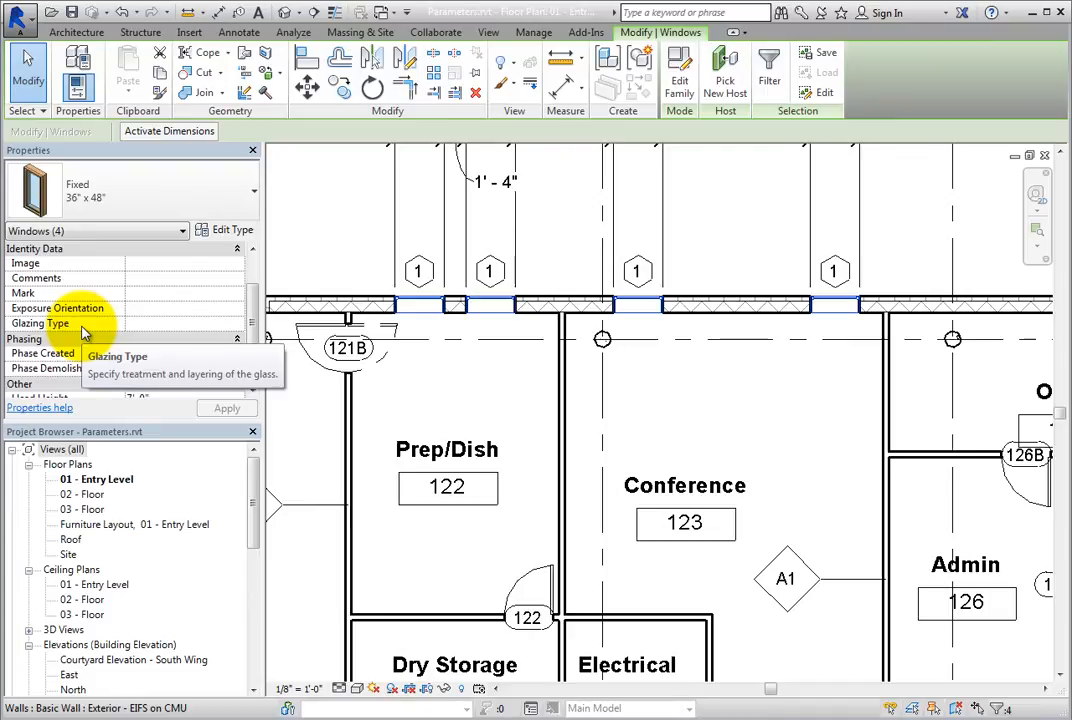
mouse_move(152, 318)
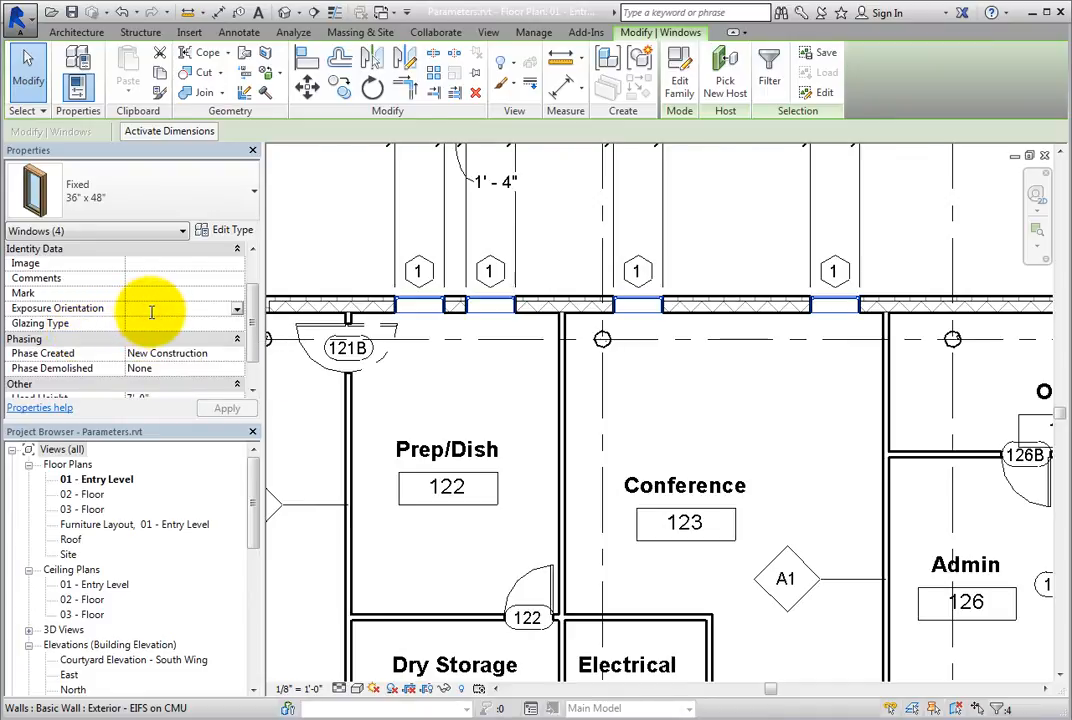
Enter North as Exposure Orientation for the four upper-wall windows.
type("North")
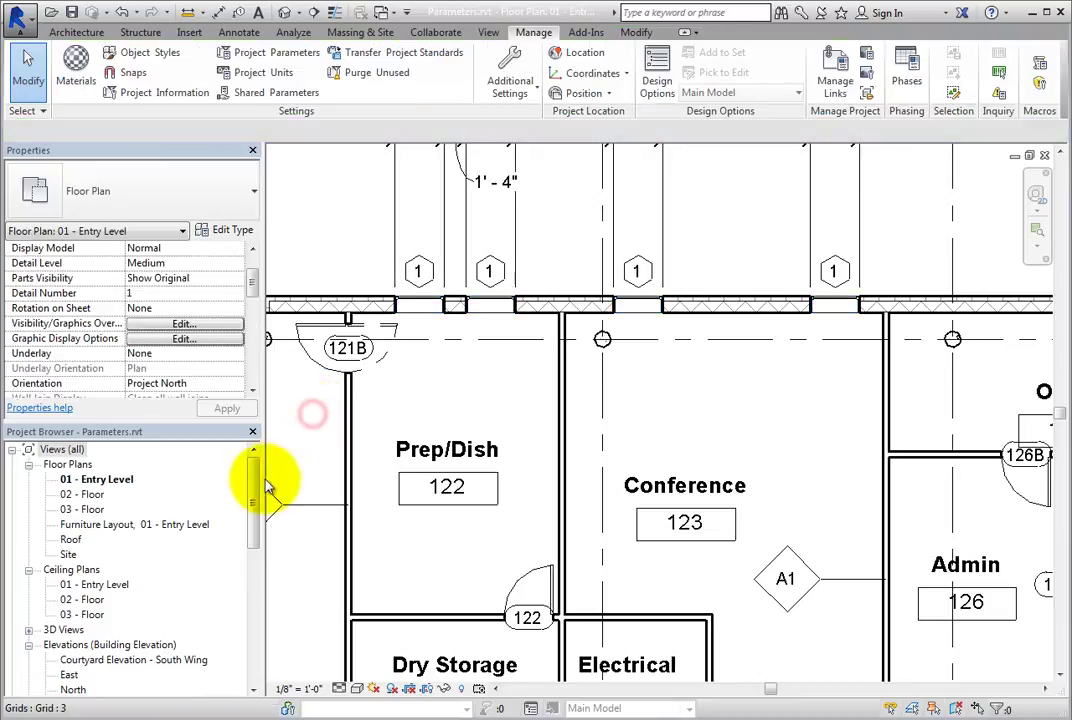
Create a Multi-Category schedule named Project Glazing Types from the Project Browser.
scroll("down", 3)
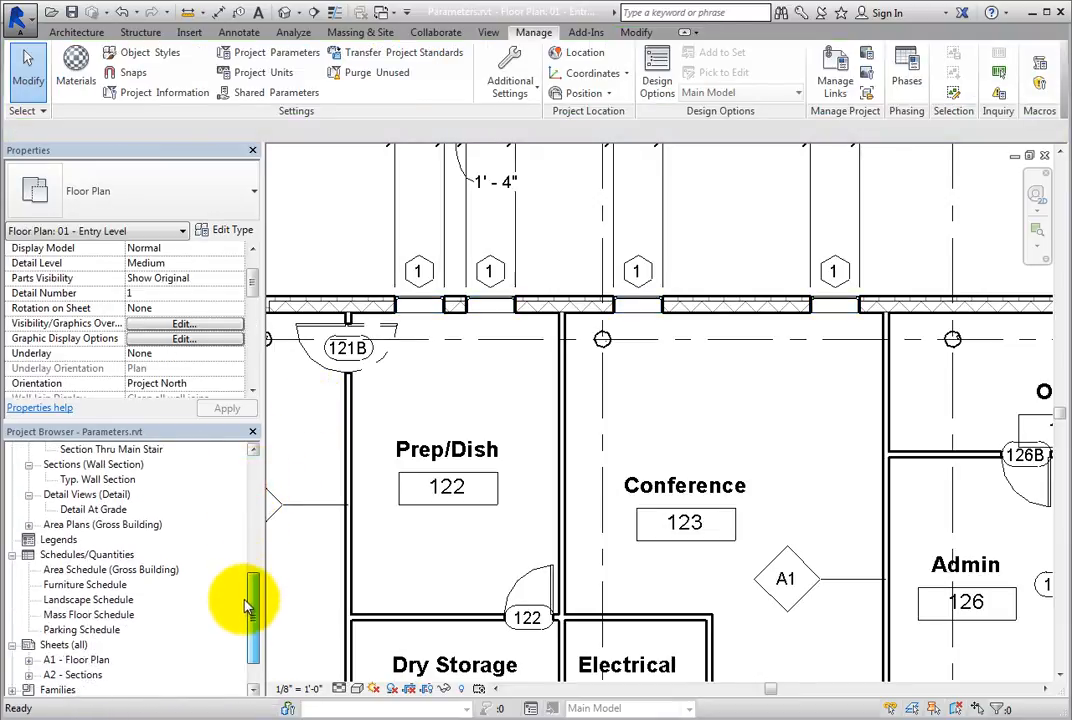
right_click(70, 554)
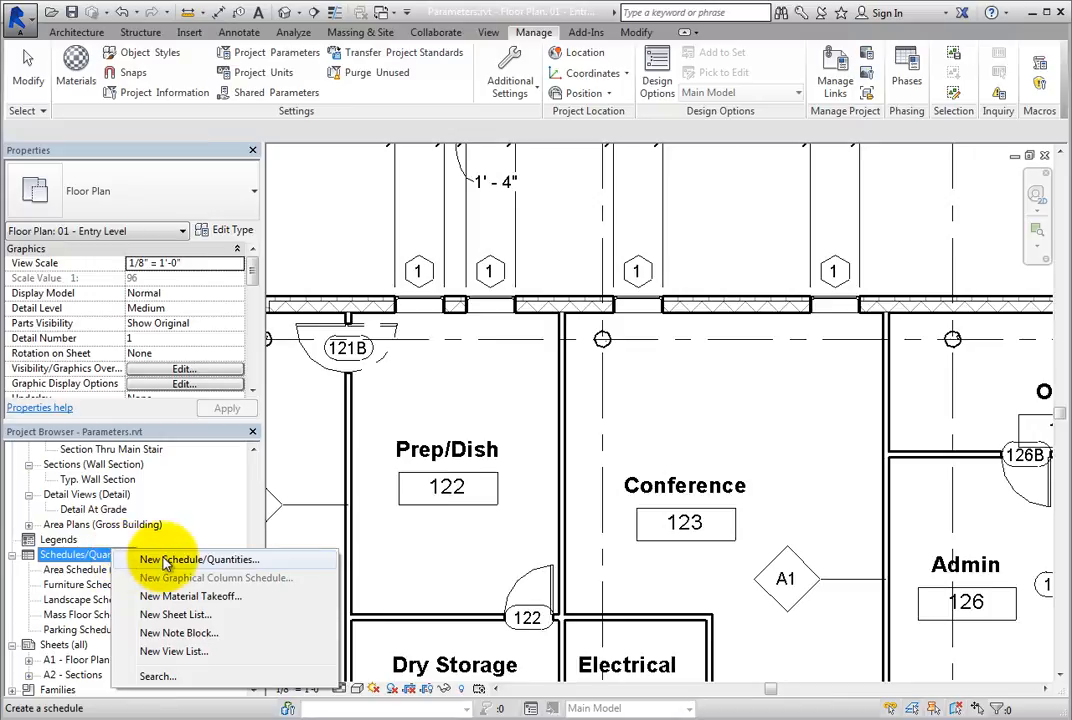
left_click(203, 559)
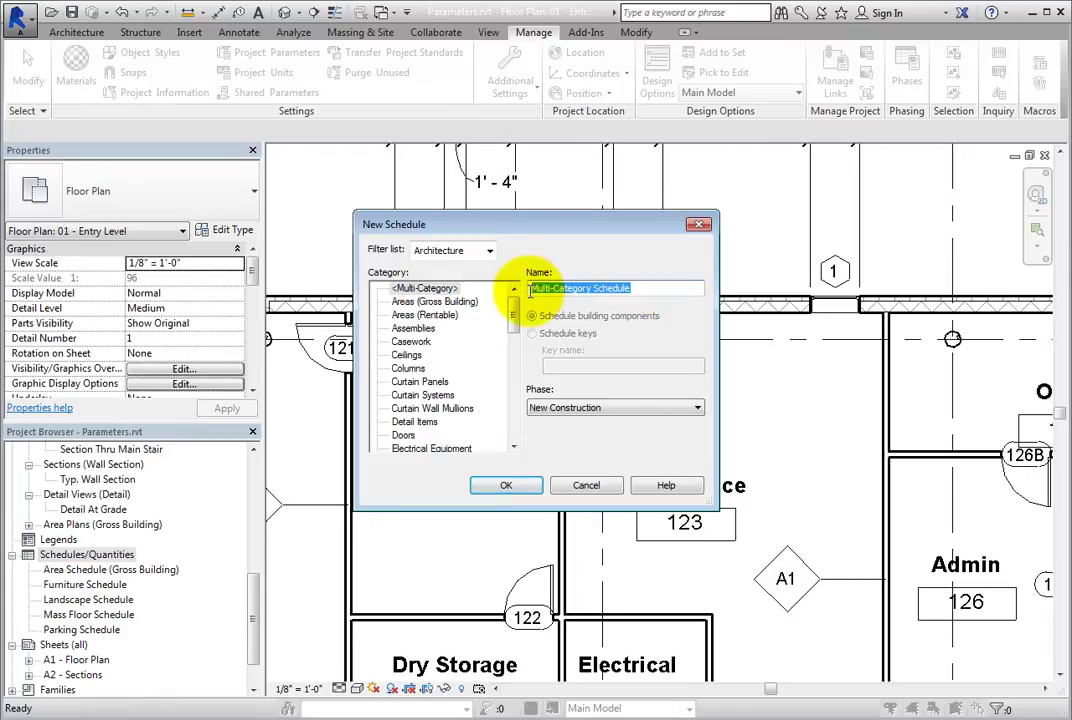
type("Project Glazing Types")
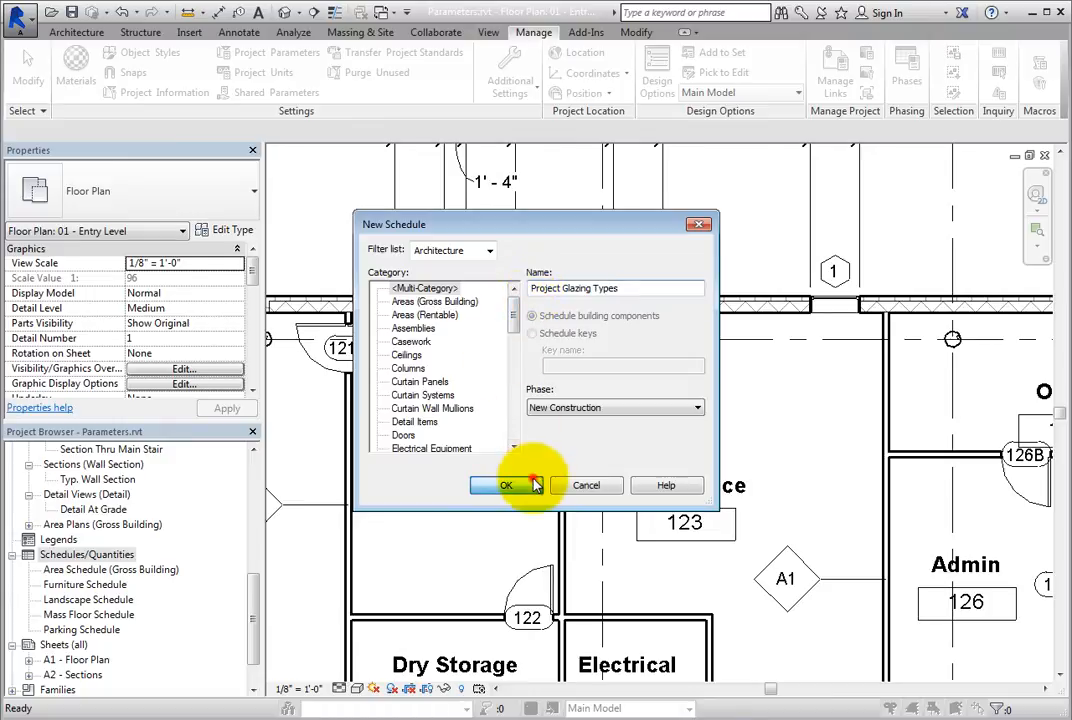
left_click(507, 485)
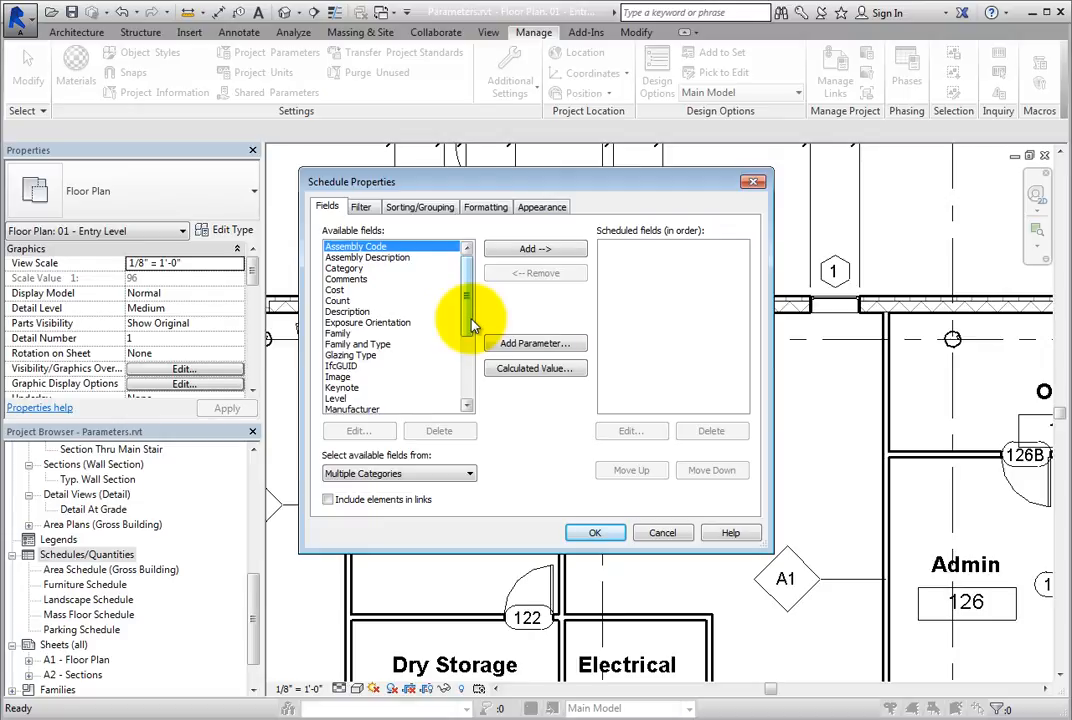
Add Family and Type, Exposure Orientation, and Glazing Type as schedule fields.
left_click(358, 344)
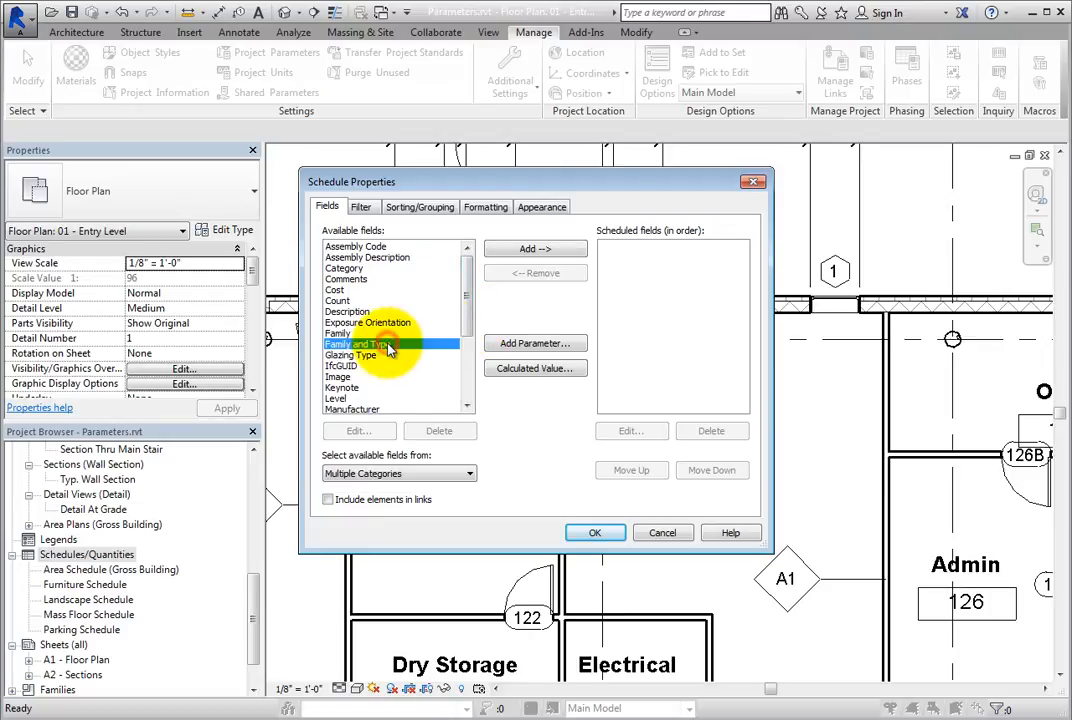
left_click(535, 248)
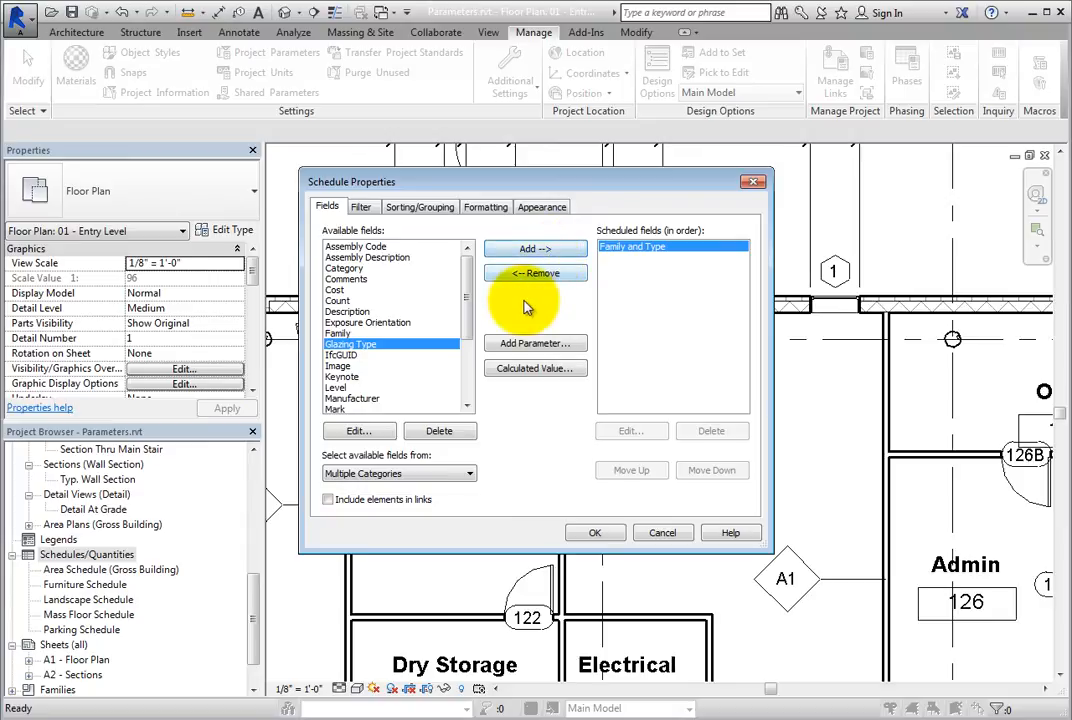
left_click(368, 322)
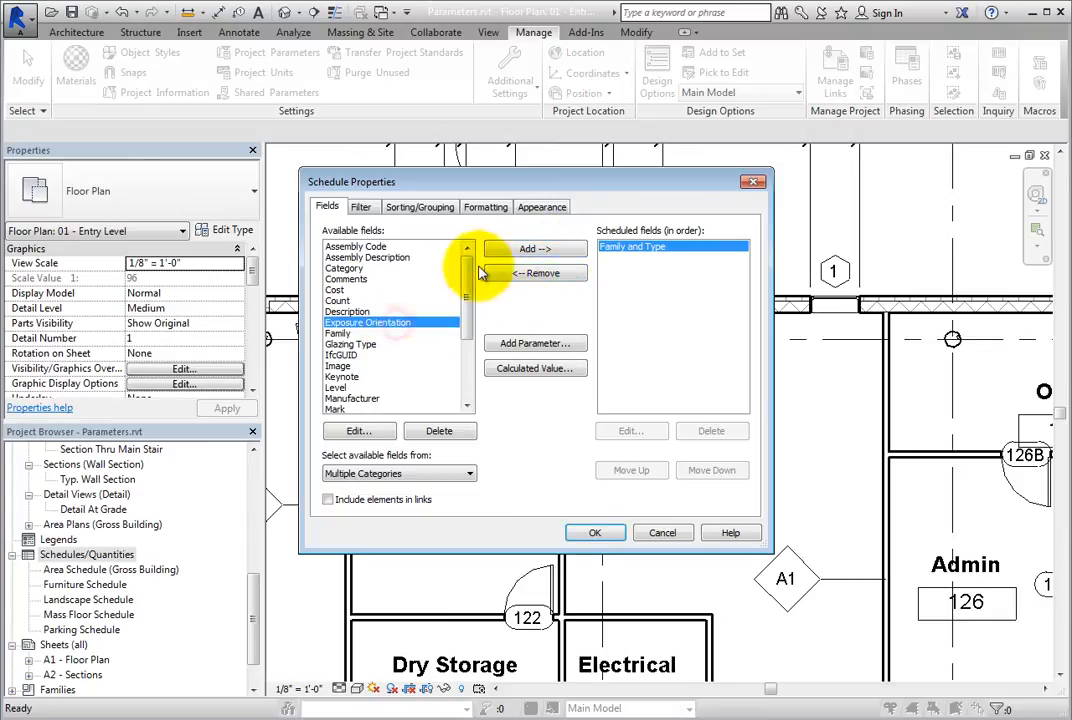
left_click(535, 248)
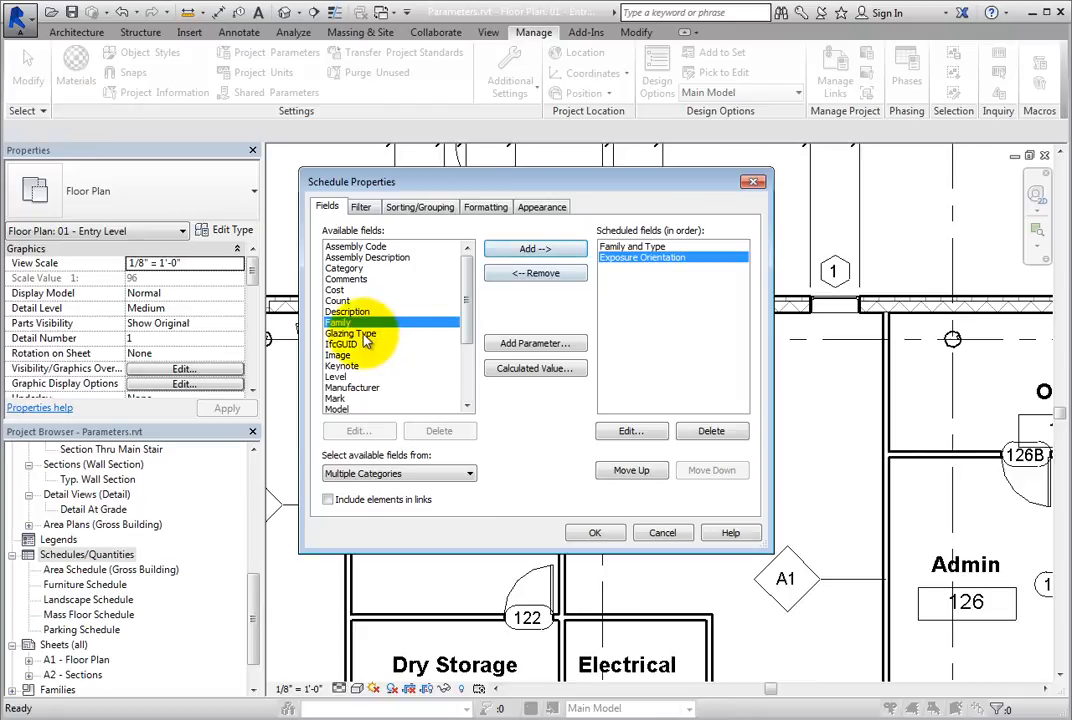
left_click(535, 248)
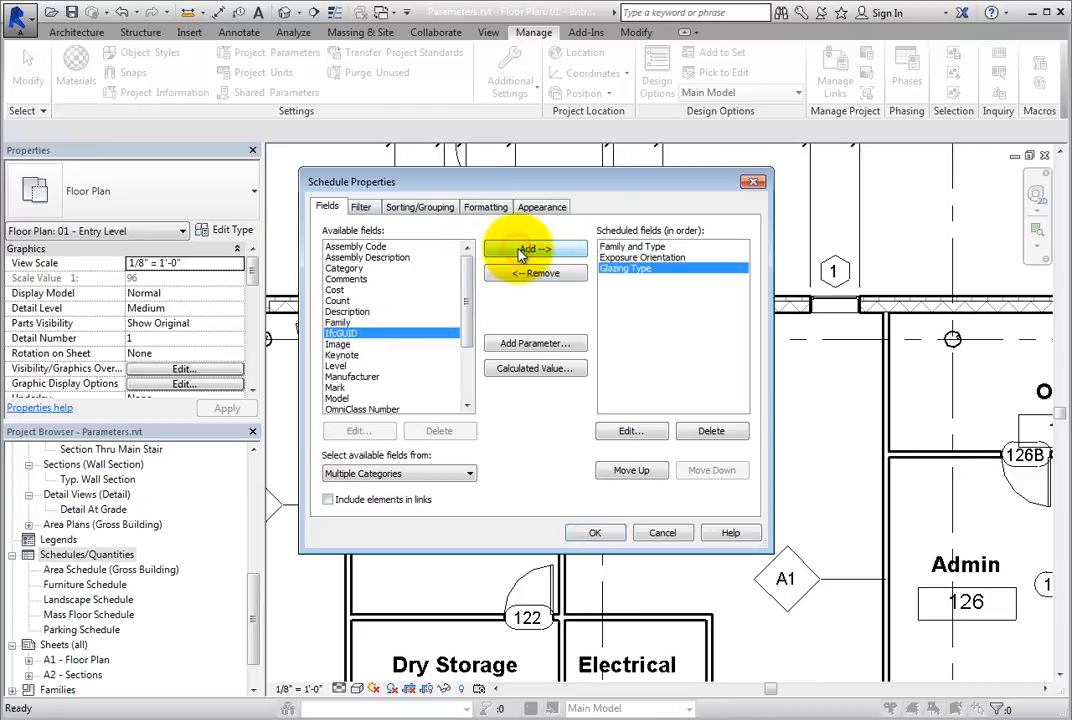
left_click(420, 207)
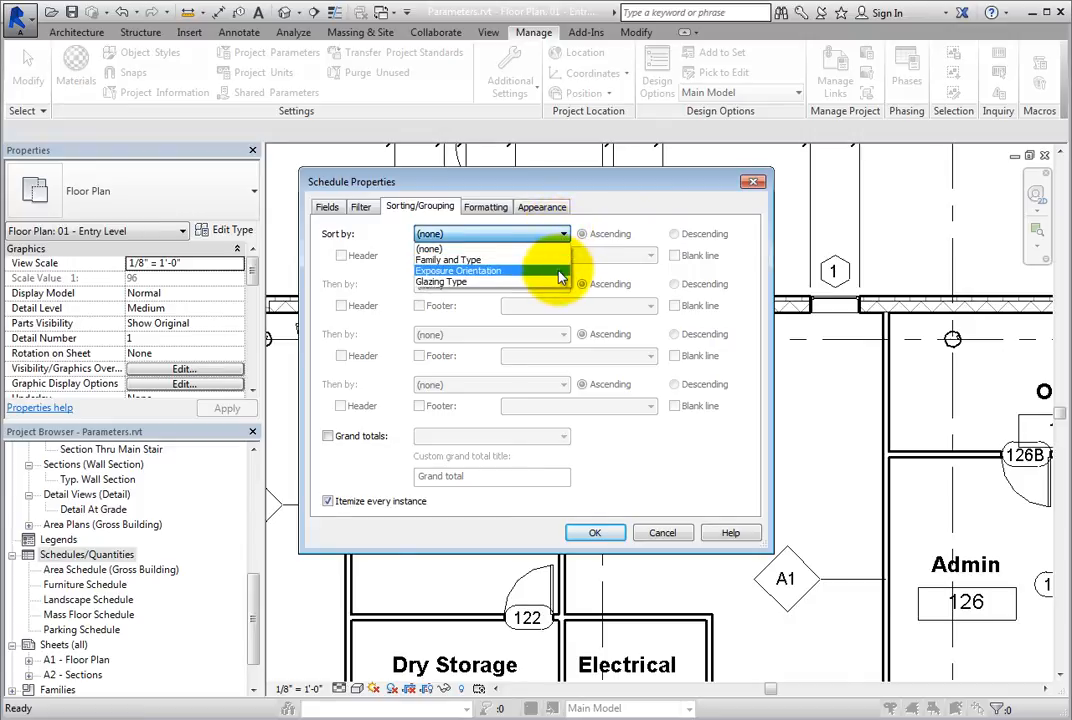
Sort the schedule by Exposure Orientation with Itemize every instance turned off.
left_click(459, 270)
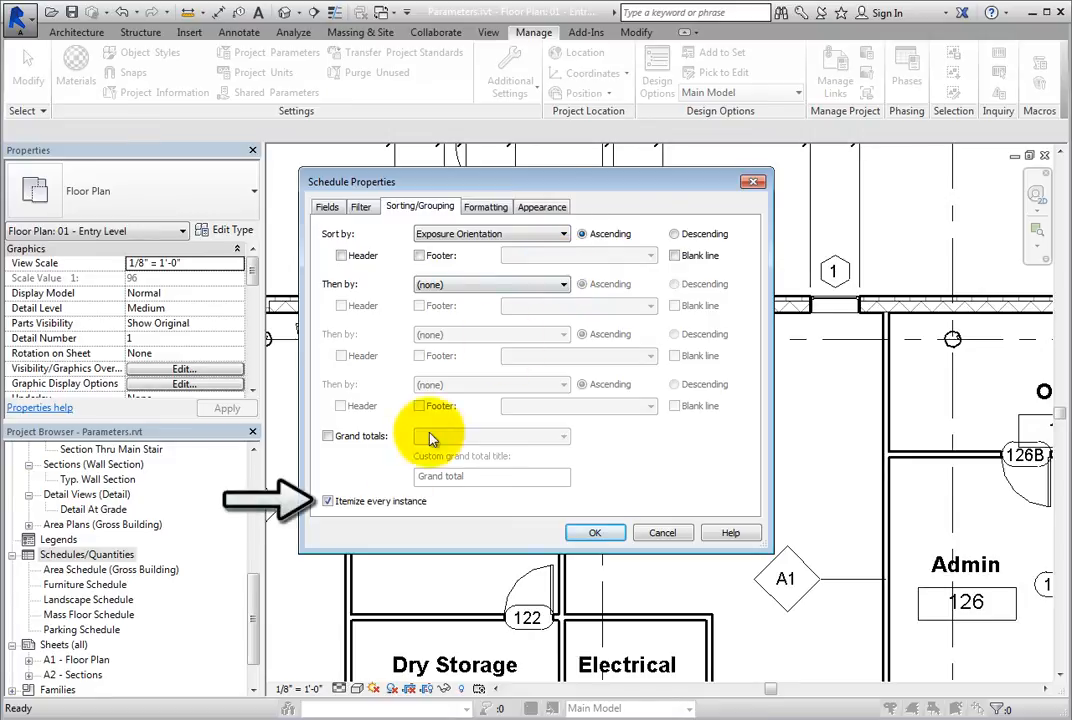
left_click(328, 501)
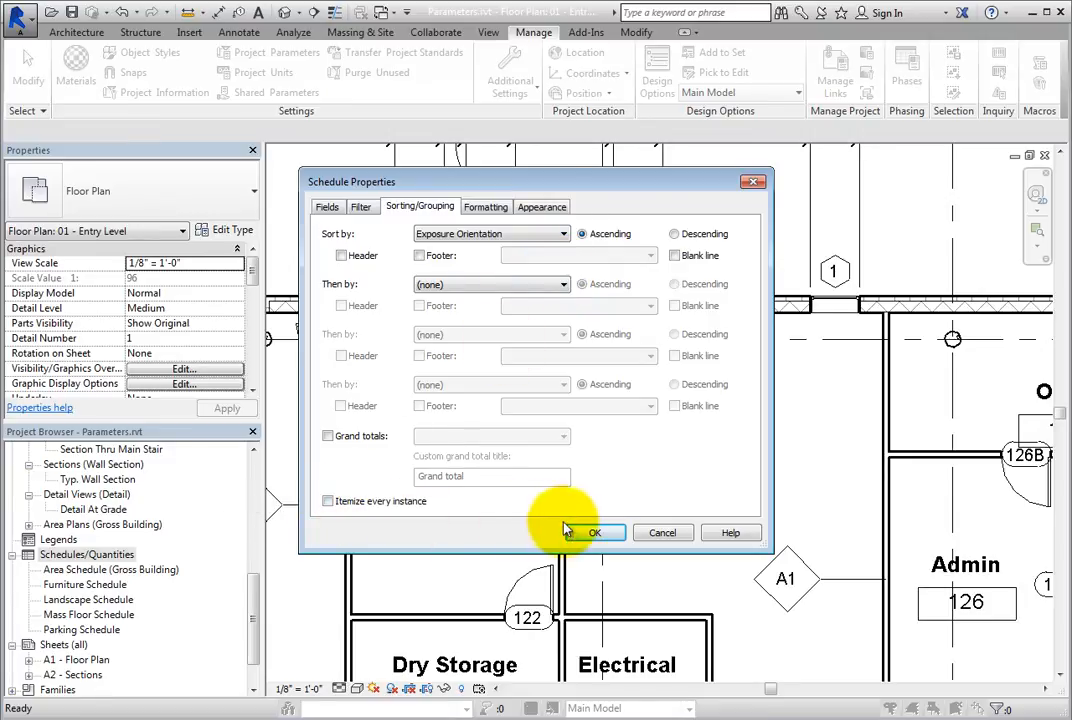
left_click(594, 533)
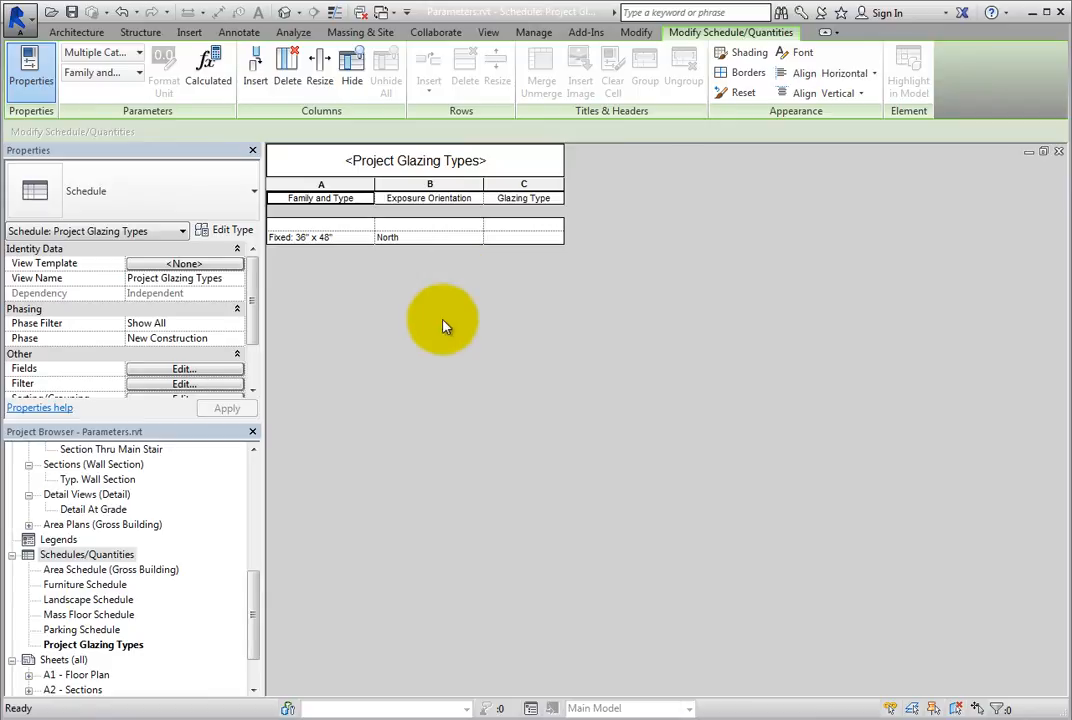
left_click(522, 237)
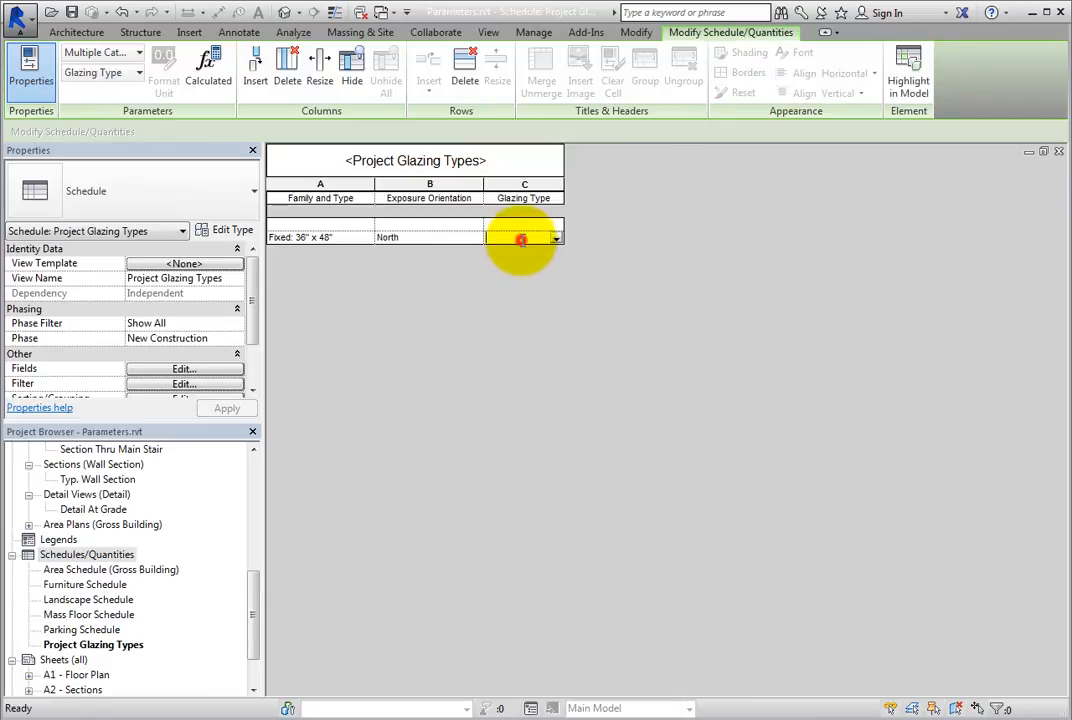